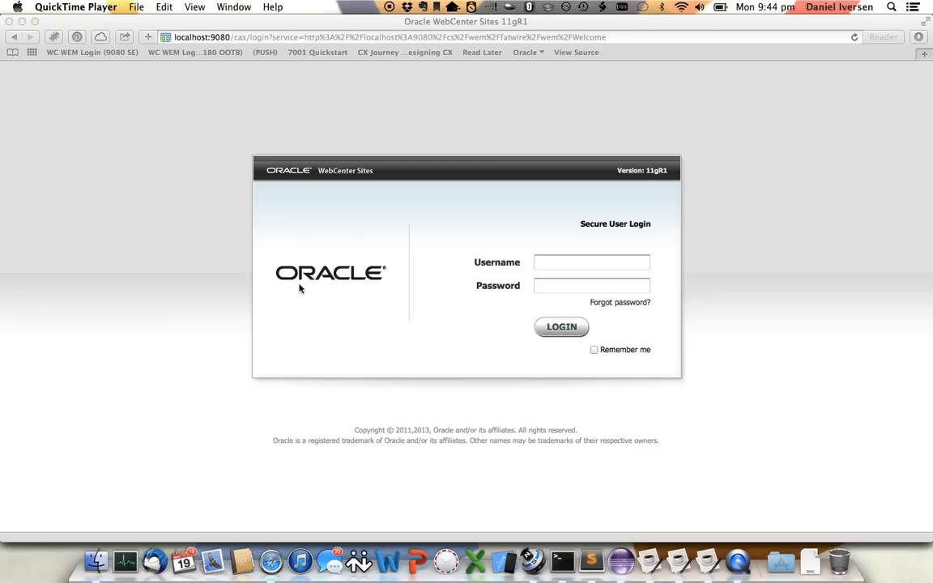
mouse_move(585, 263)
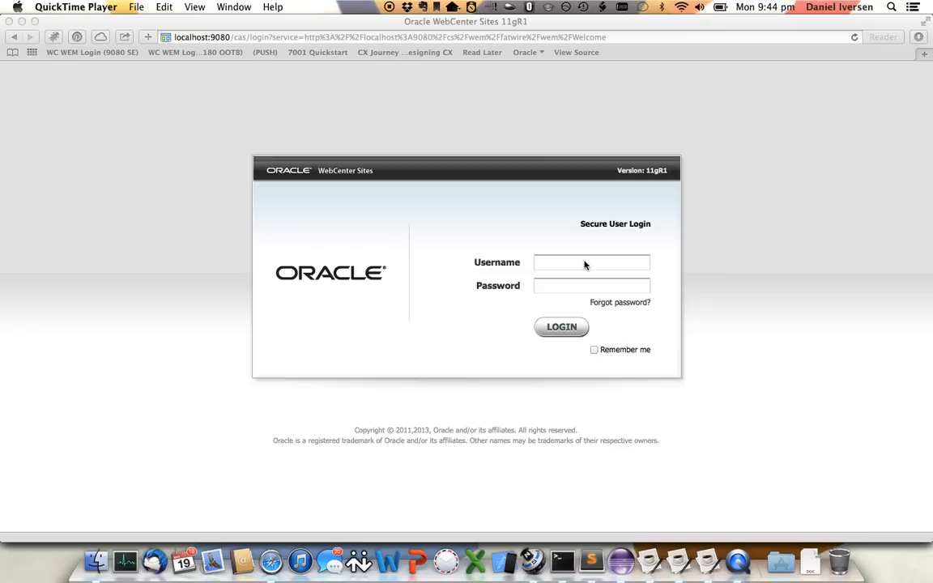
Step: Log in to Oracle WebCenter Sites as fw to reach the avisports home page
text(fwadmin)
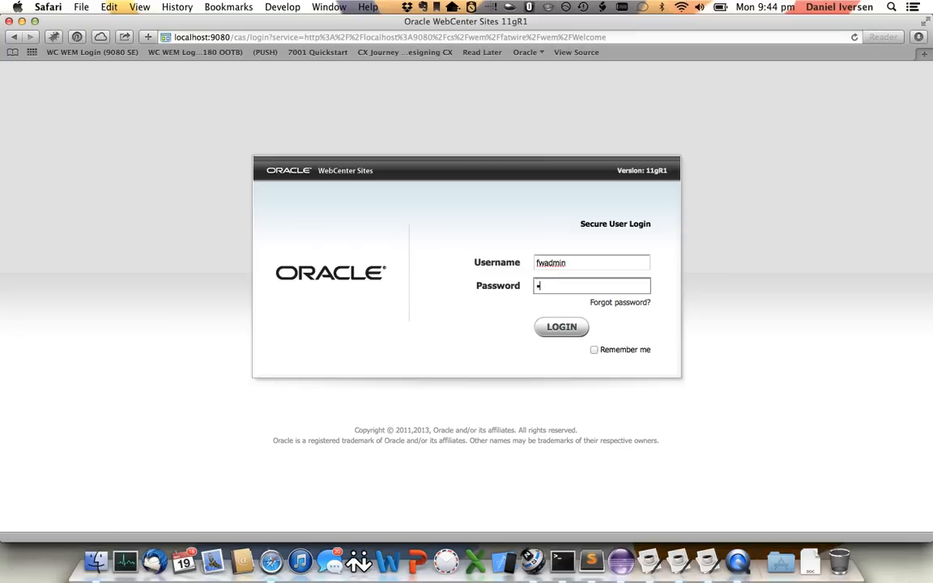
click(560, 326)
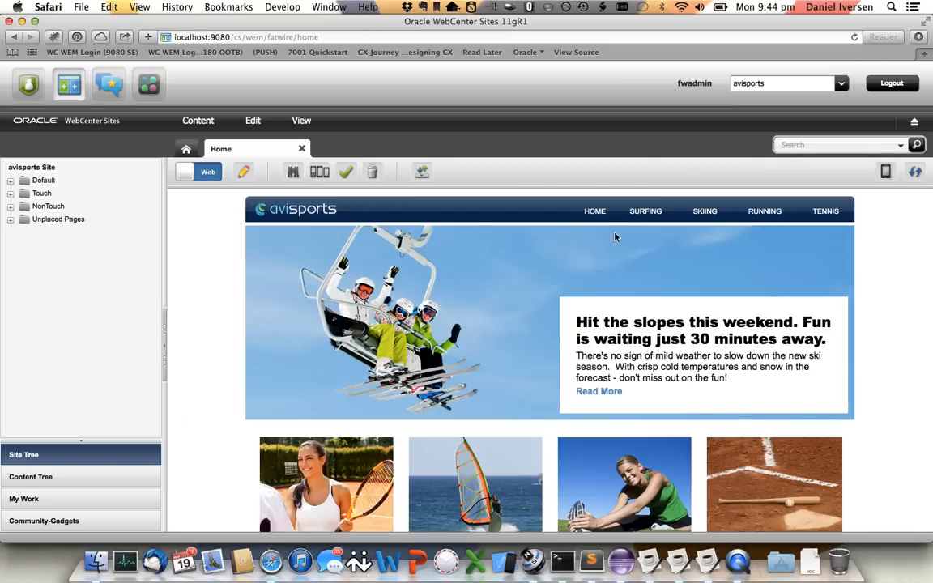
mouse_move(267, 230)
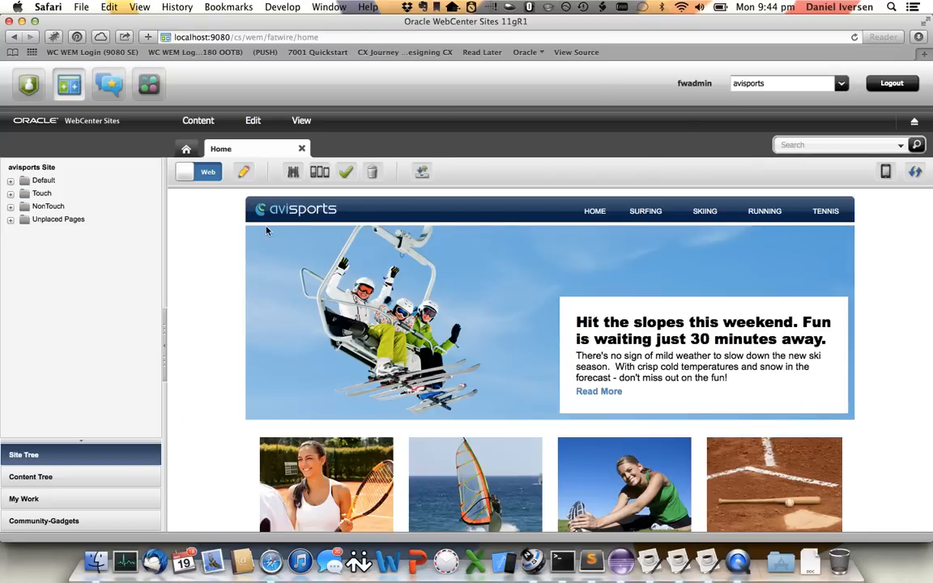
Step: Create a SQUASH section page and open the index.html single-page template
click(197, 120)
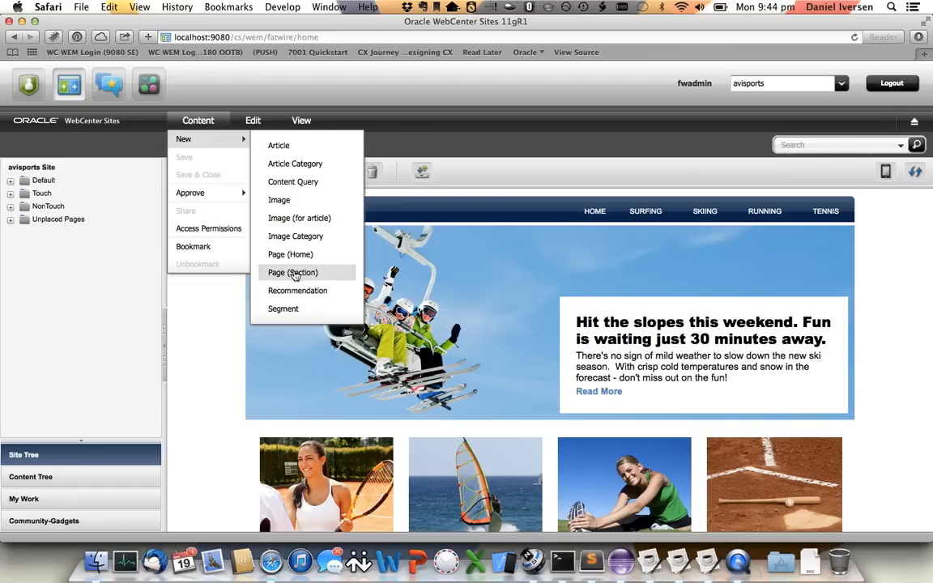
click(292, 272)
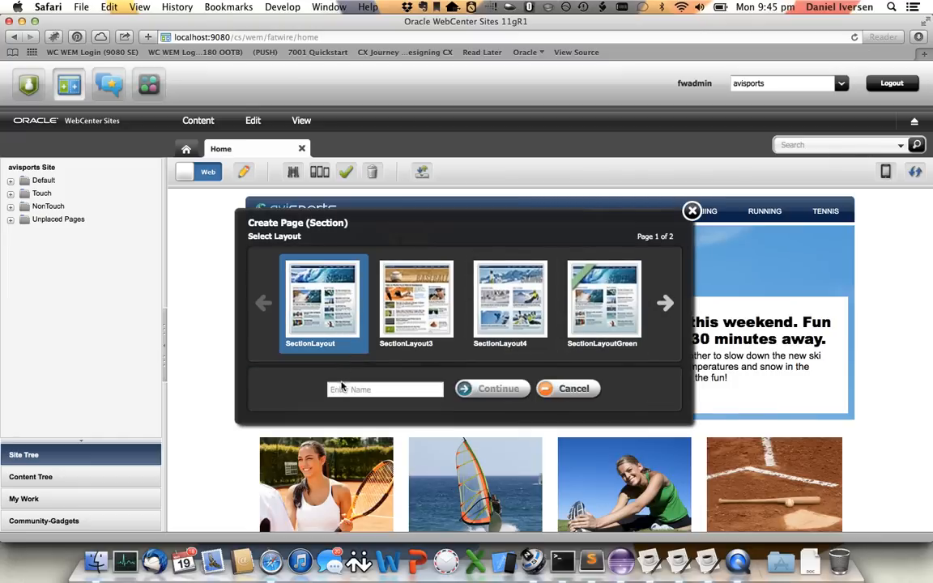
click(385, 389)
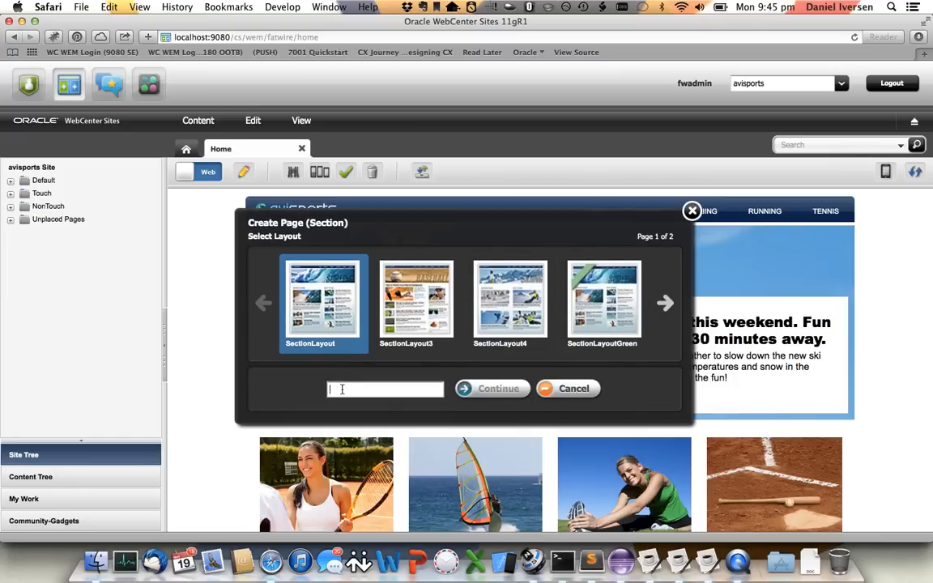
text(SQUASH)
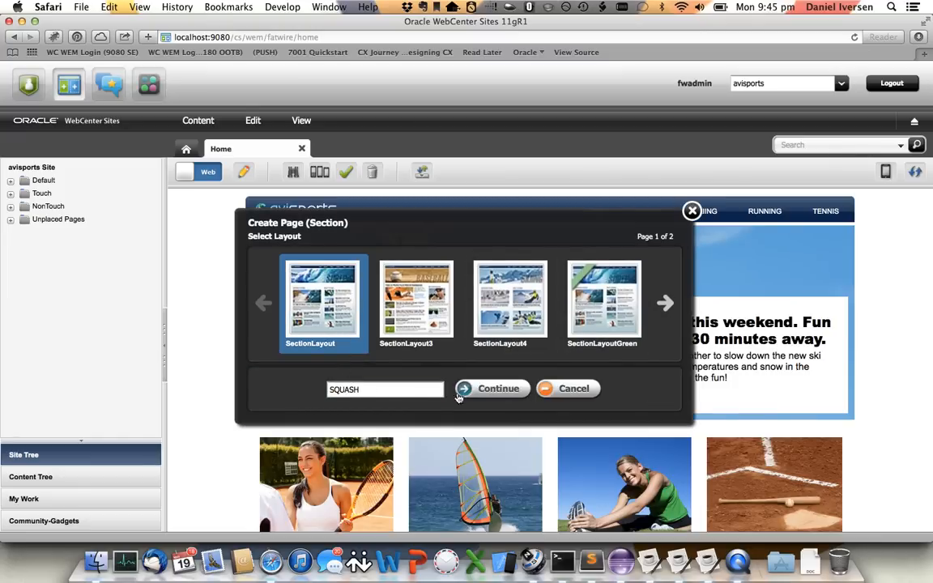
click(492, 387)
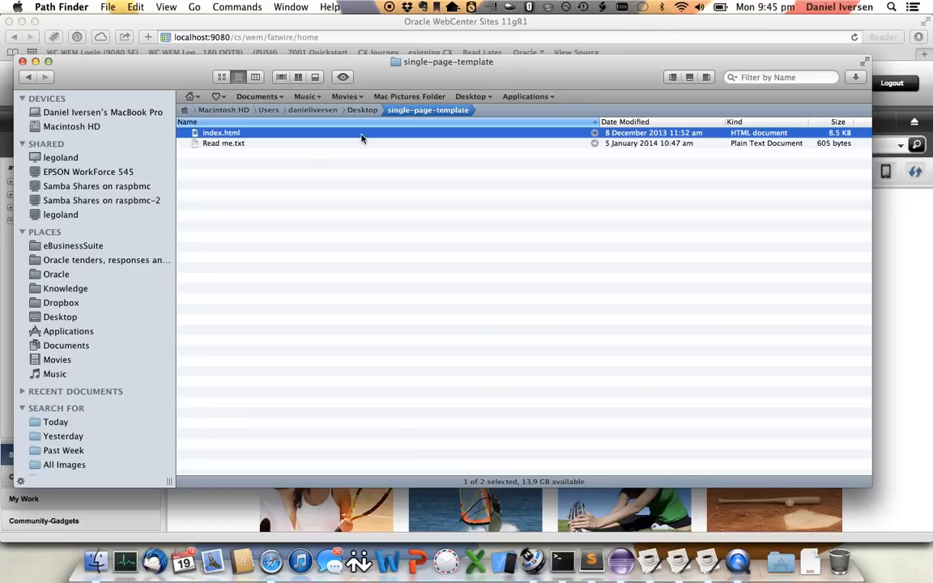
double_click(221, 132)
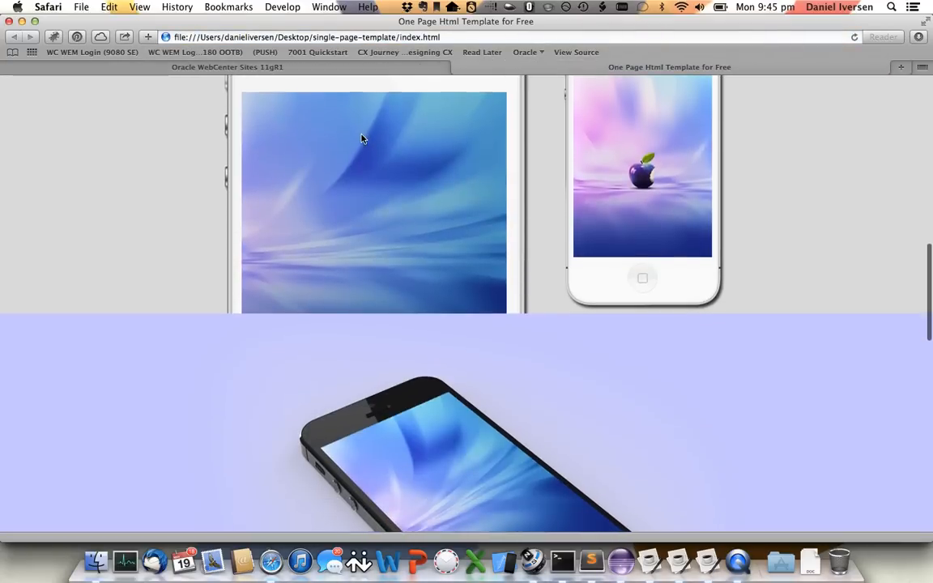
scroll(down, 3)
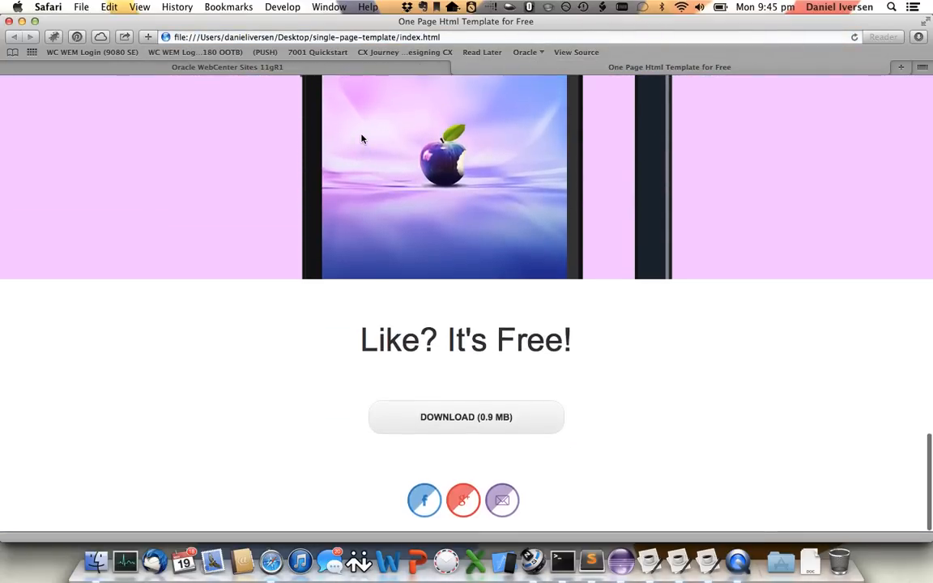
scroll(up, 3)
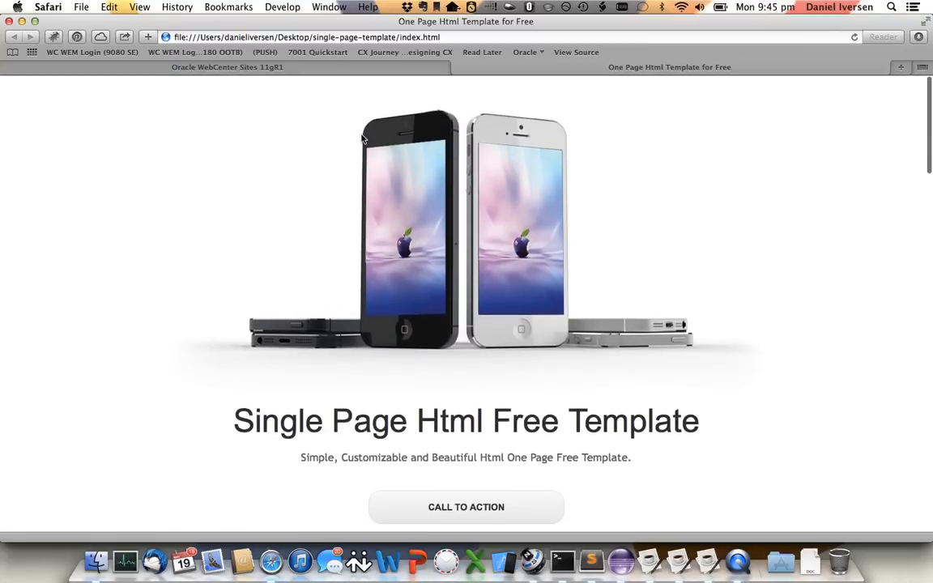
scroll(down, 3)
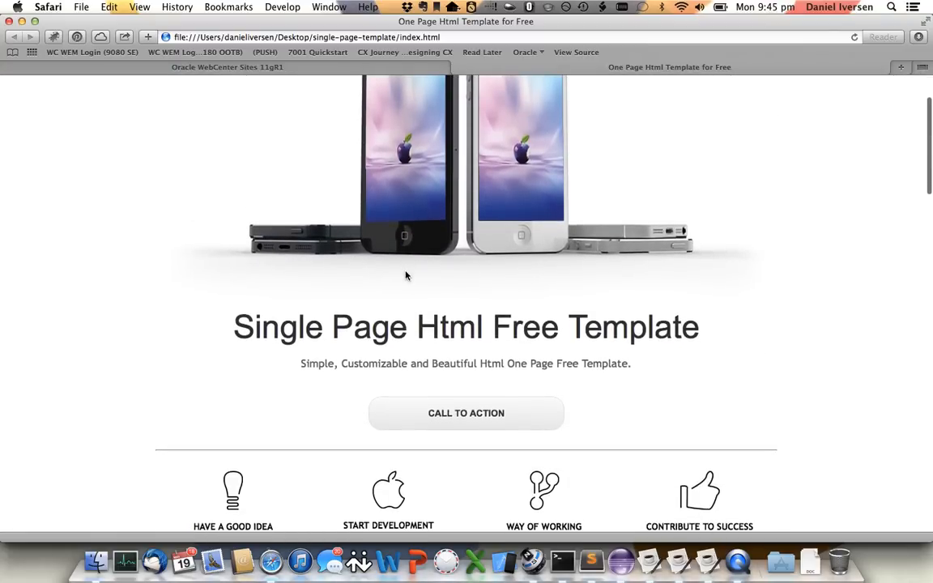
scroll(down, 3)
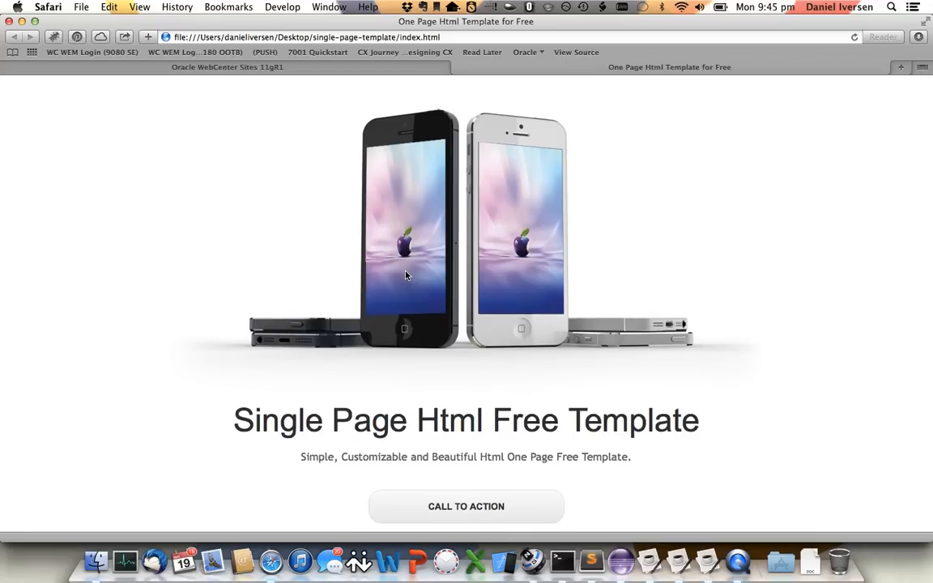
mouse_move(427, 212)
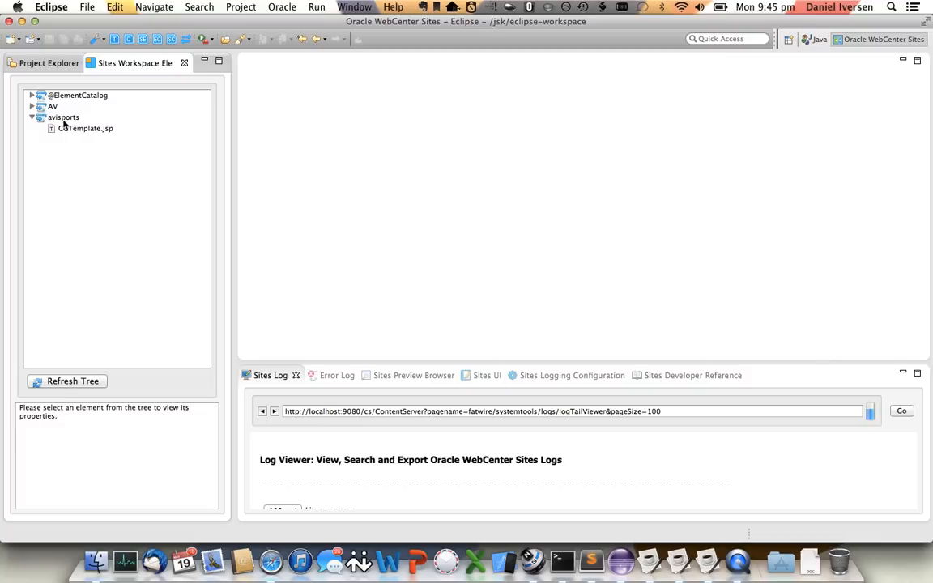
Step: Create uncached CampaignTemplate for avisports Page assets, used as a layout
click(63, 117)
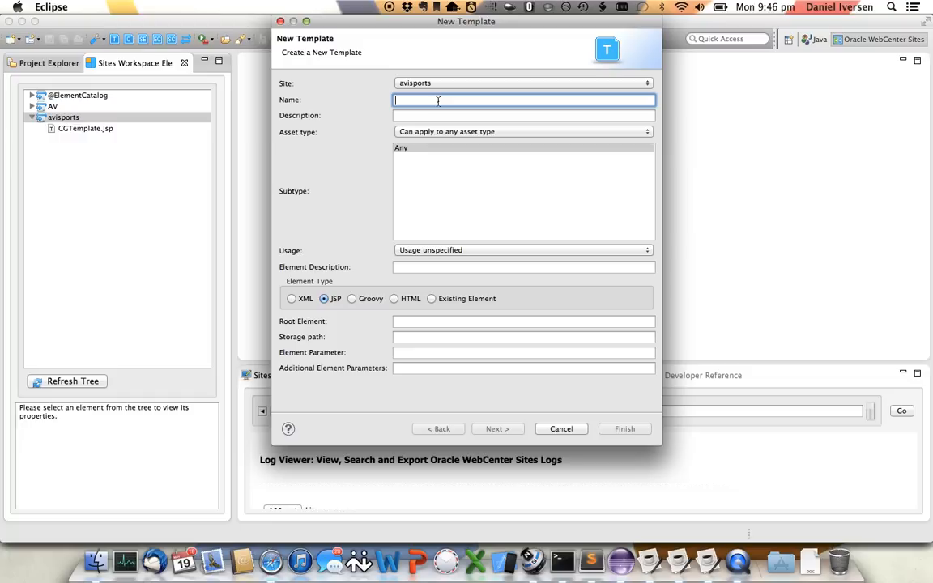
text(CampaignTemplate)
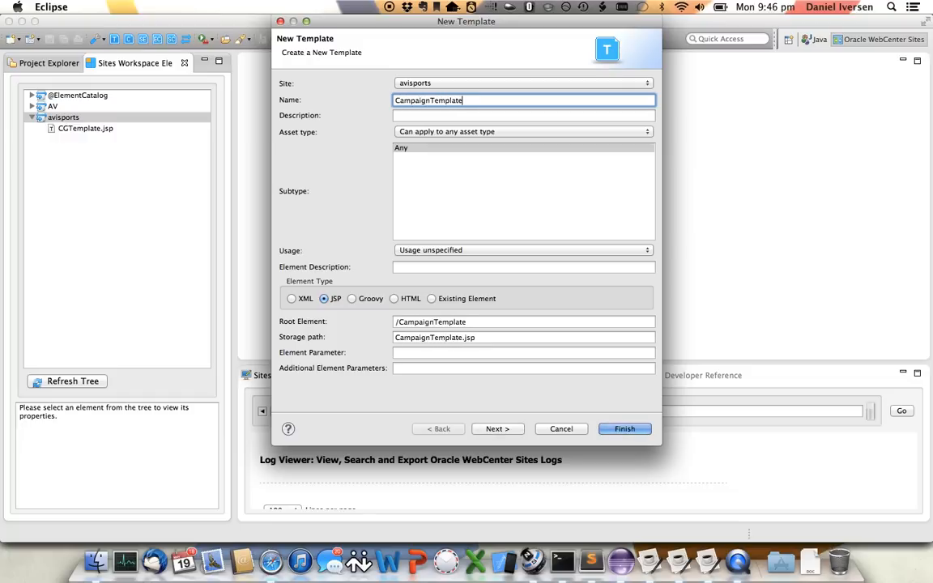
click(523, 131)
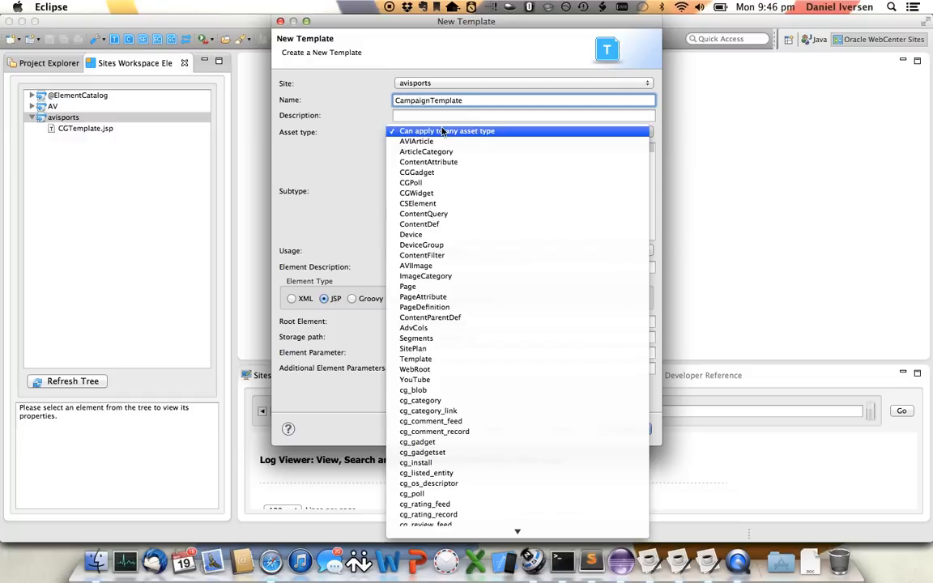
click(407, 285)
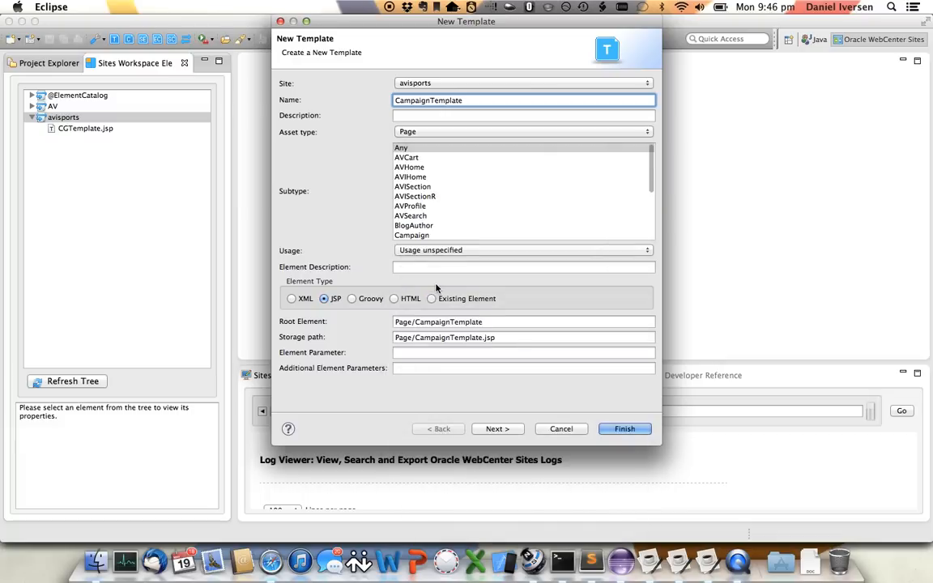
click(522, 249)
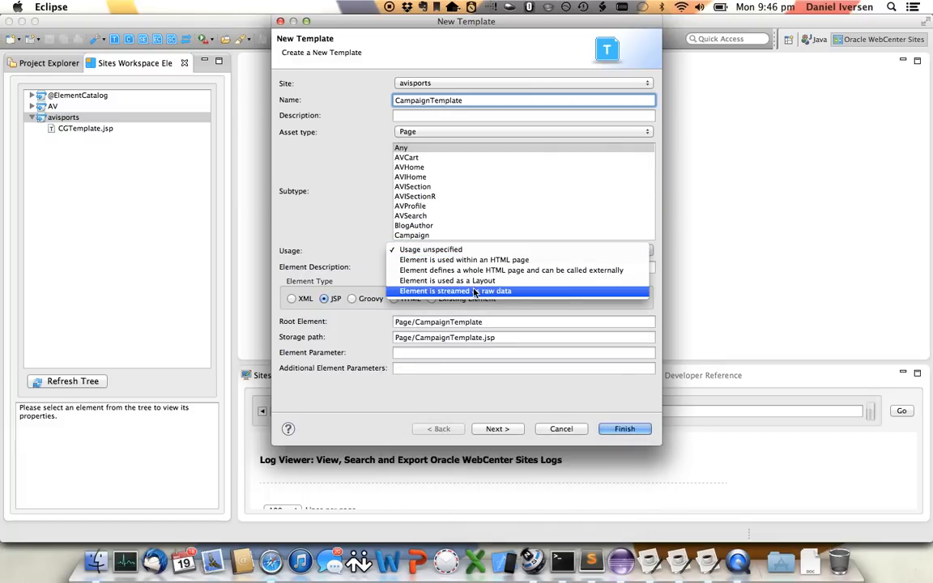
click(448, 280)
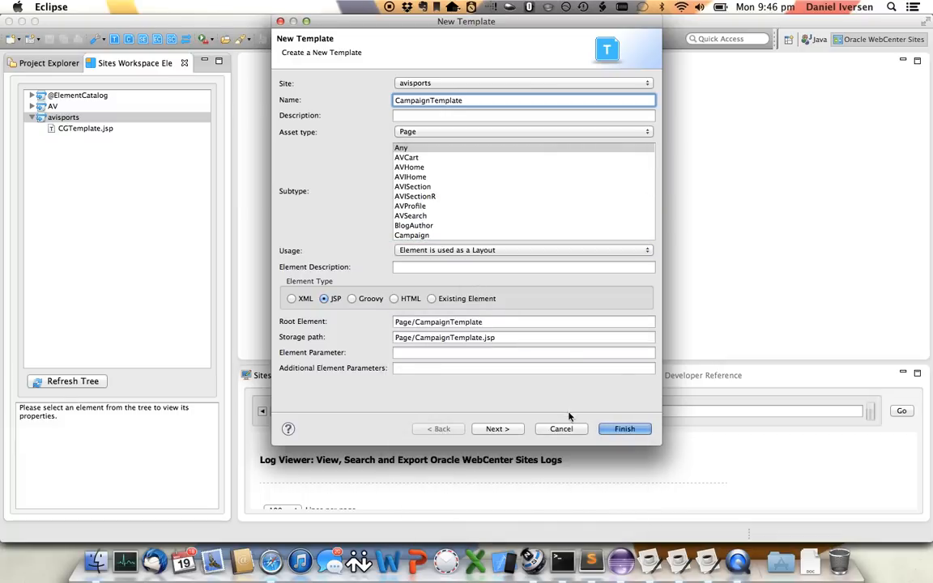
click(497, 428)
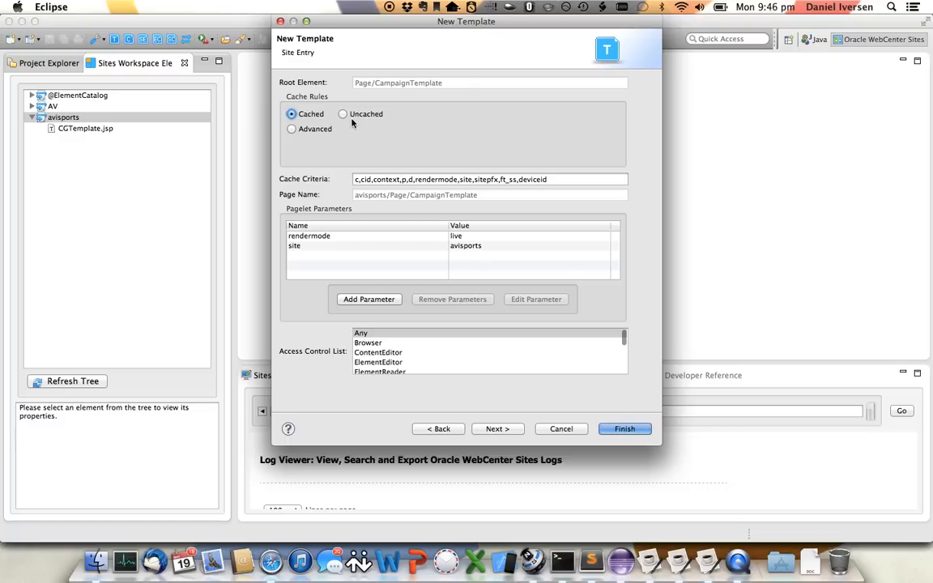
click(624, 428)
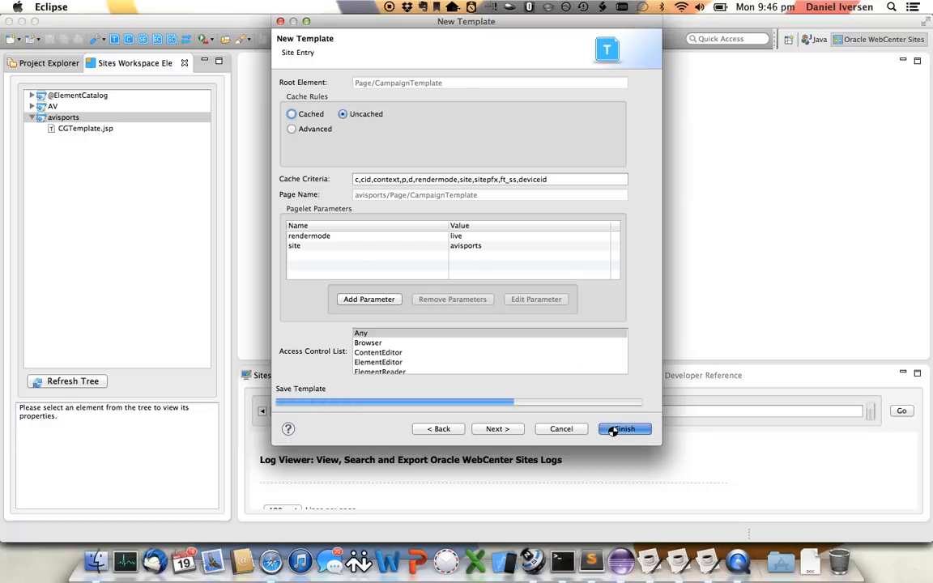
click(623, 428)
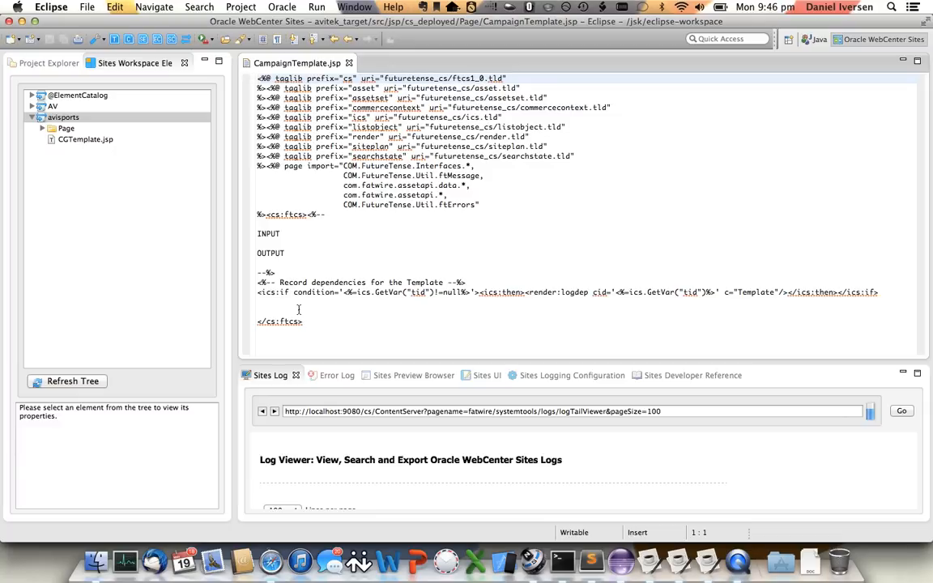
Step: Paste the single-page HTML markup into CampaignTemplate.jsp and save it
click(422, 292)
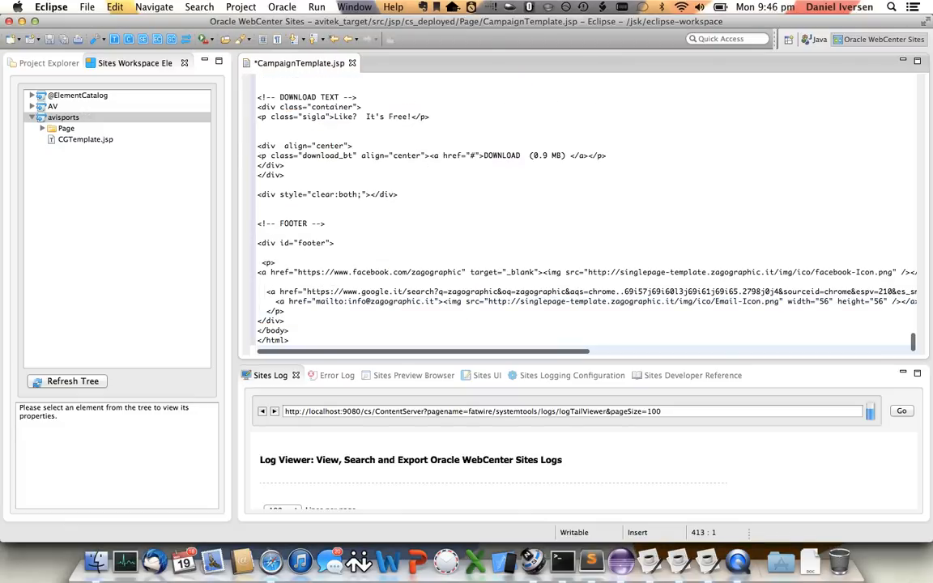
click(87, 7)
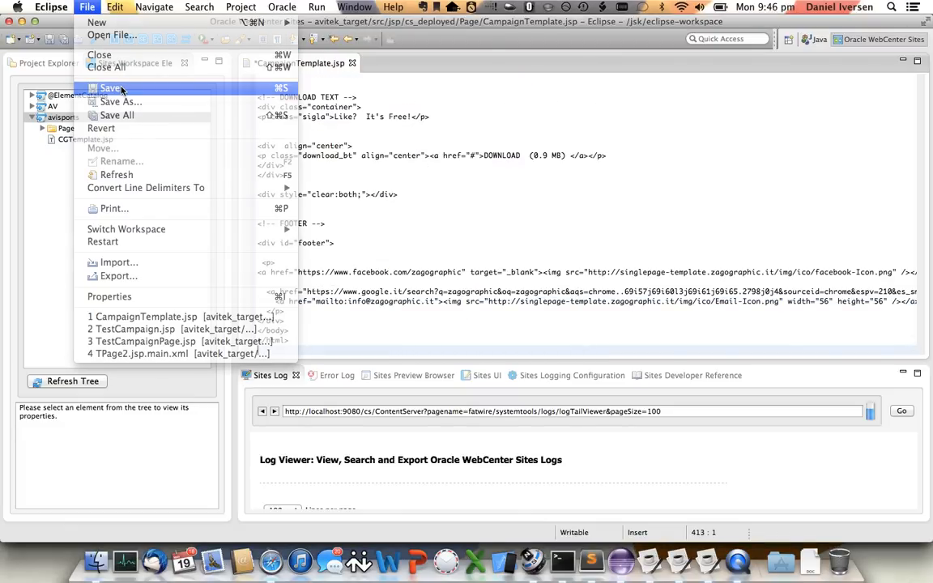
click(111, 87)
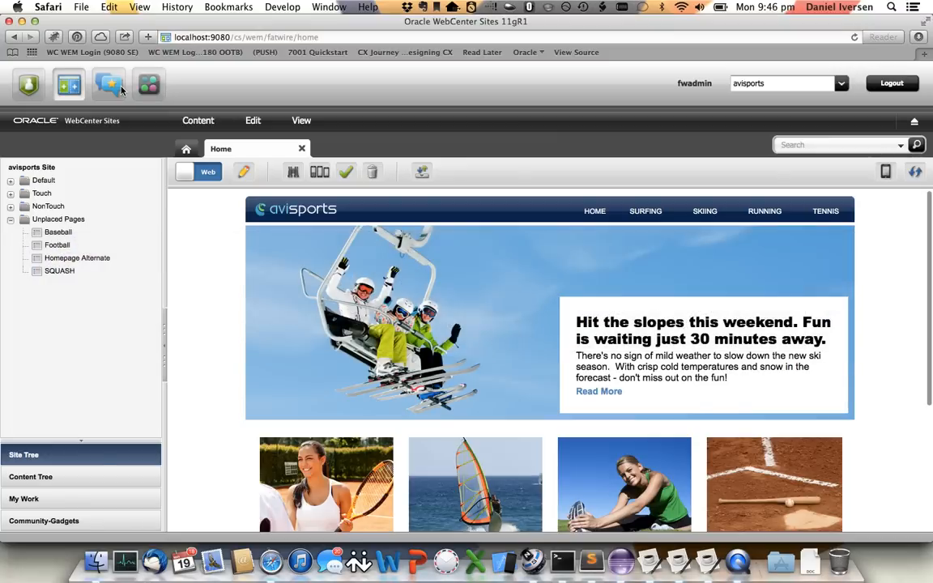
Step: Create a PROMO section page built on the CampaignTemplate layout
click(198, 120)
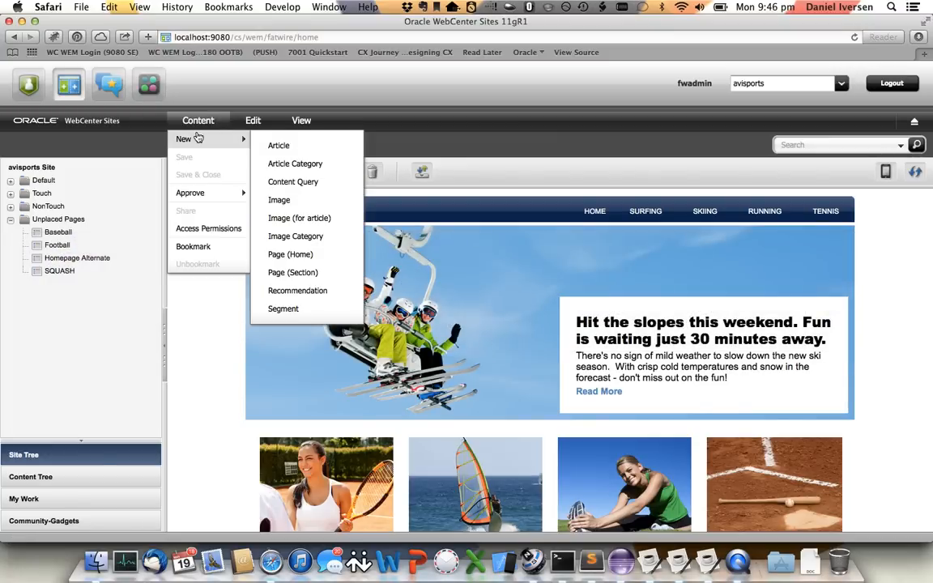
click(292, 272)
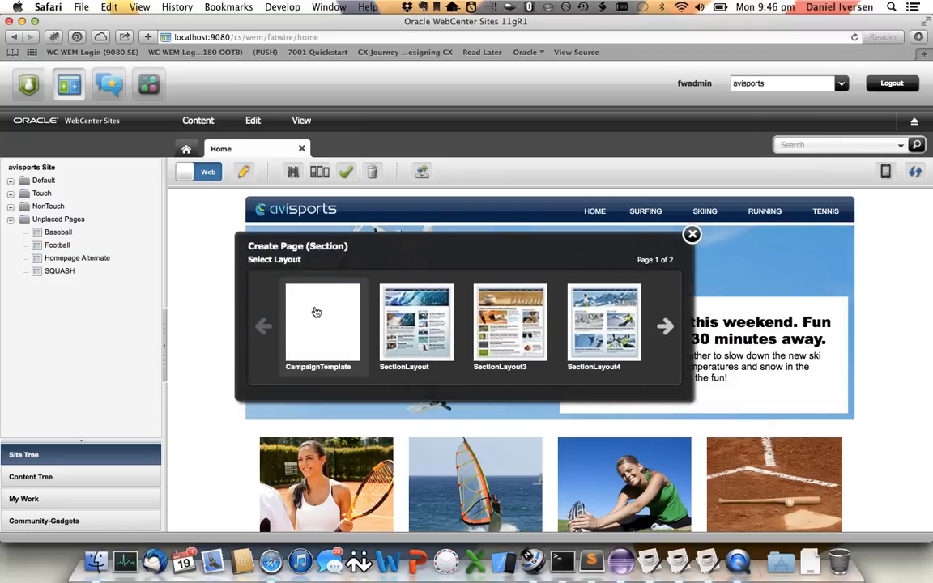
click(323, 312)
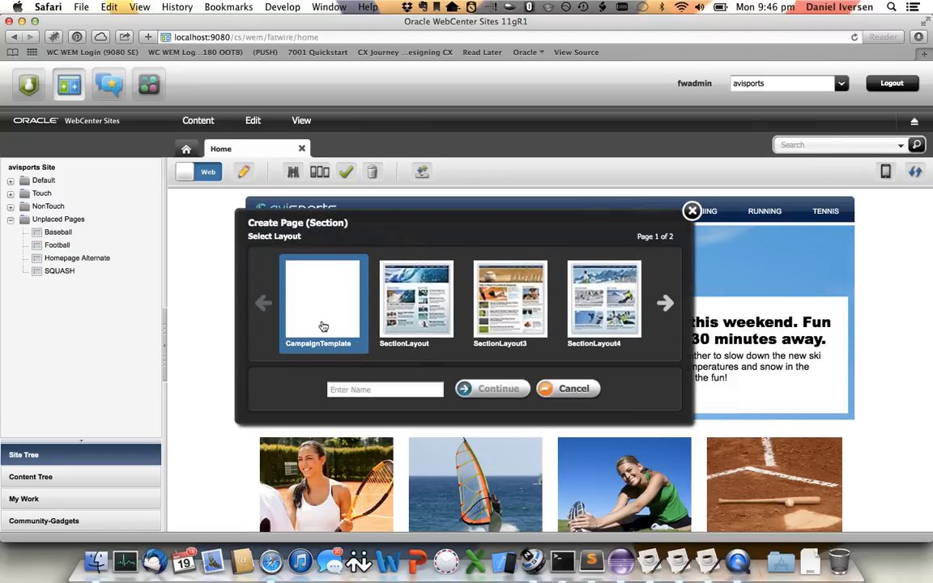
click(385, 390)
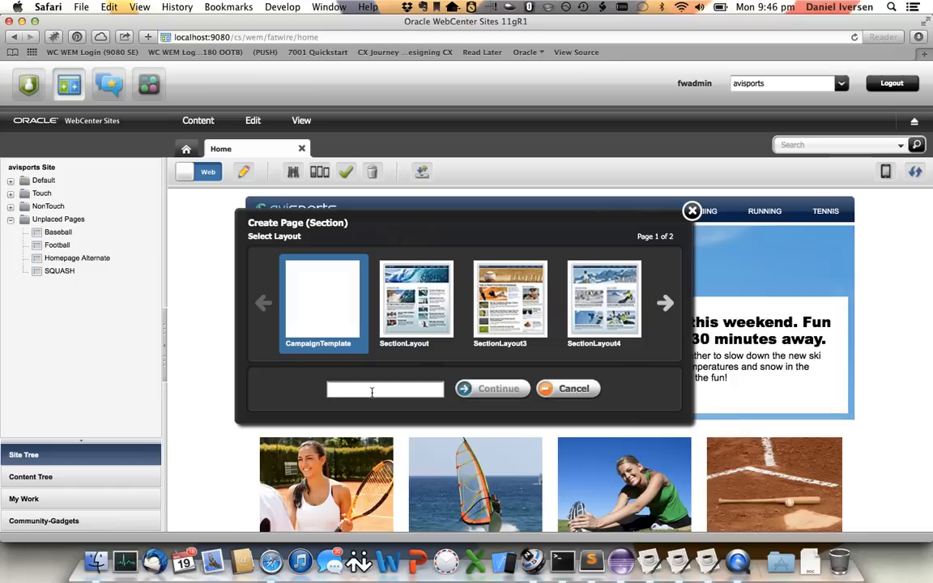
click(498, 388)
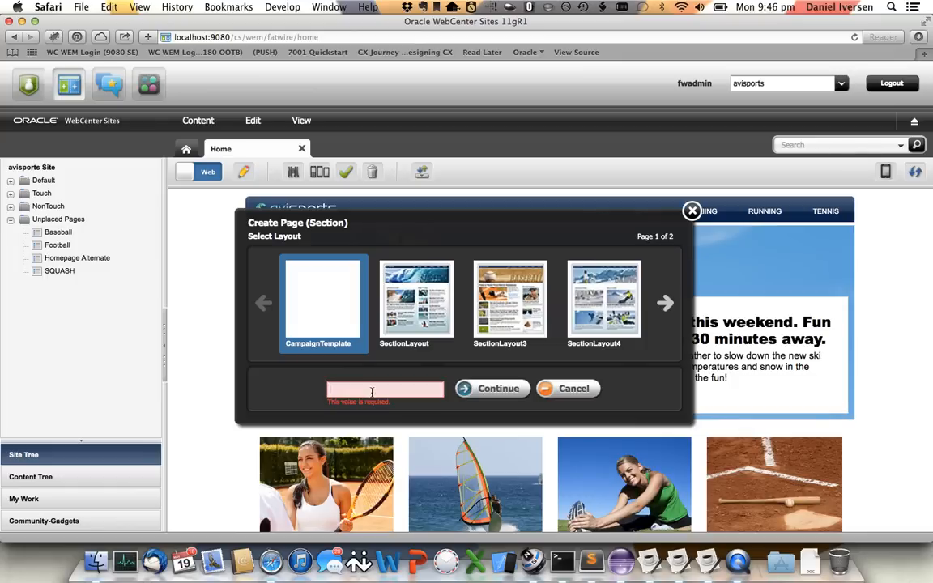
text(PROMO)
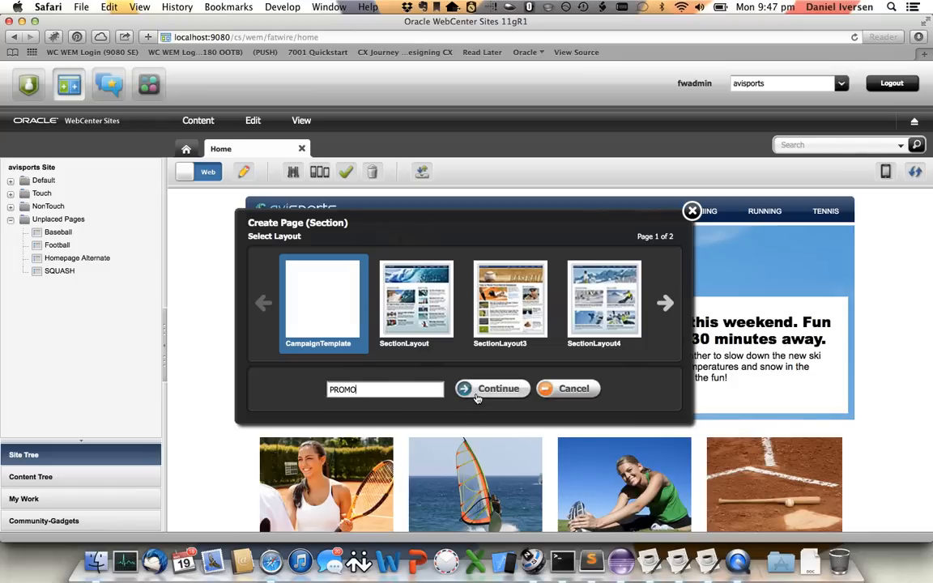
click(498, 388)
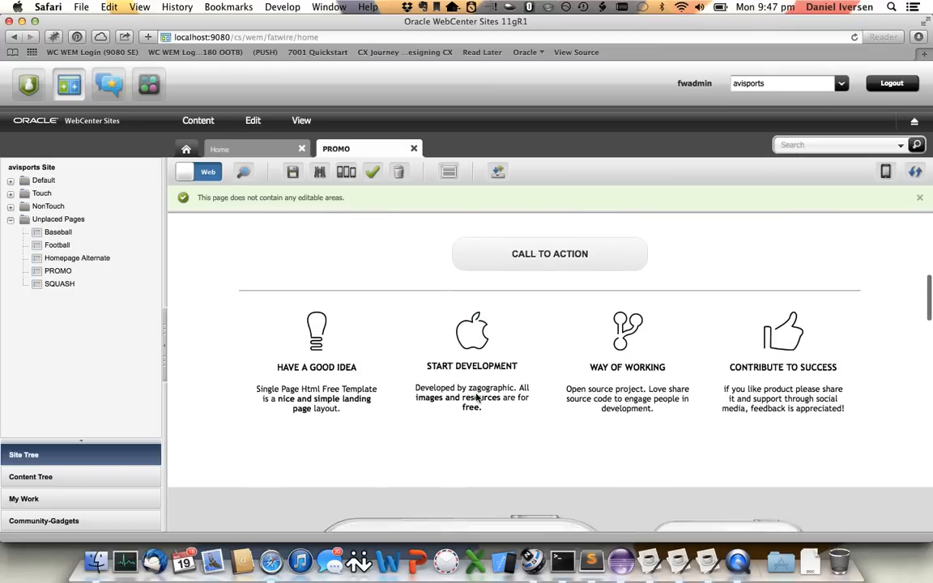
Step: Place PROMO under Home in the site tree and close the duplicate PROMO tab
scroll(down, 3)
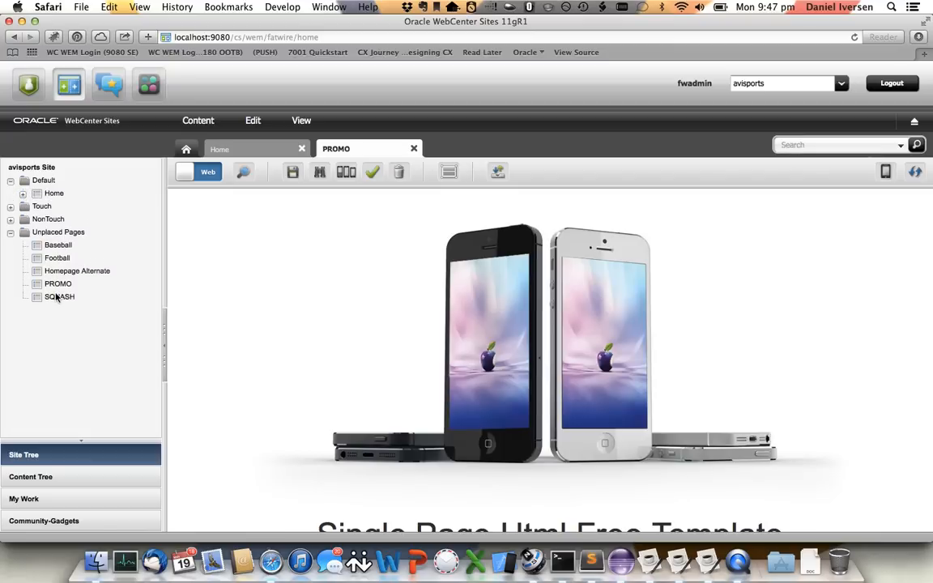
mouse_move(58, 284)
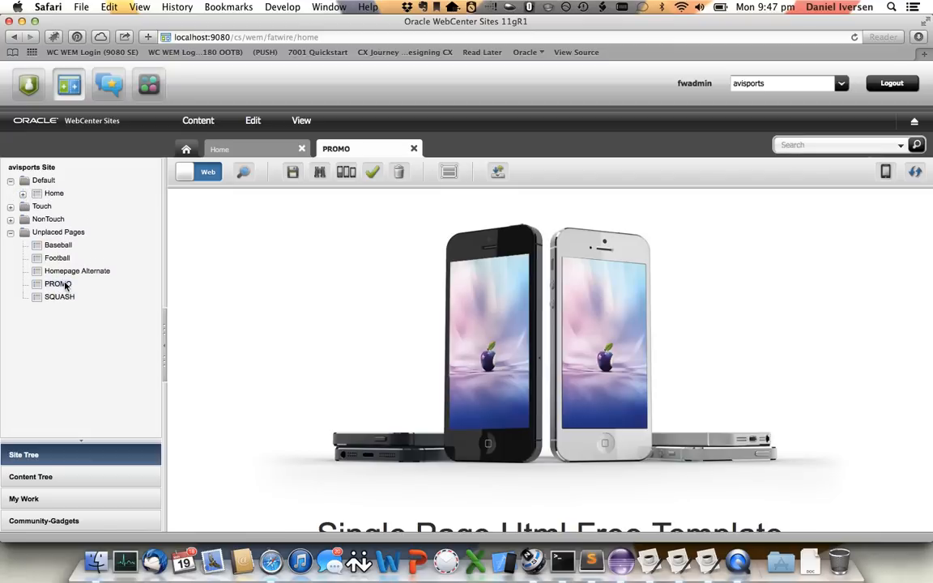
click(22, 193)
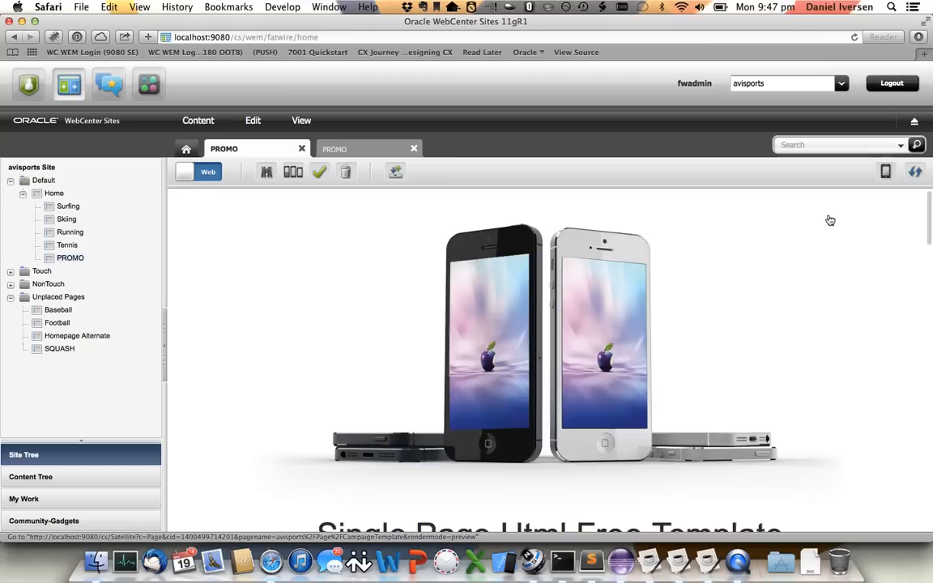
mouse_move(392, 240)
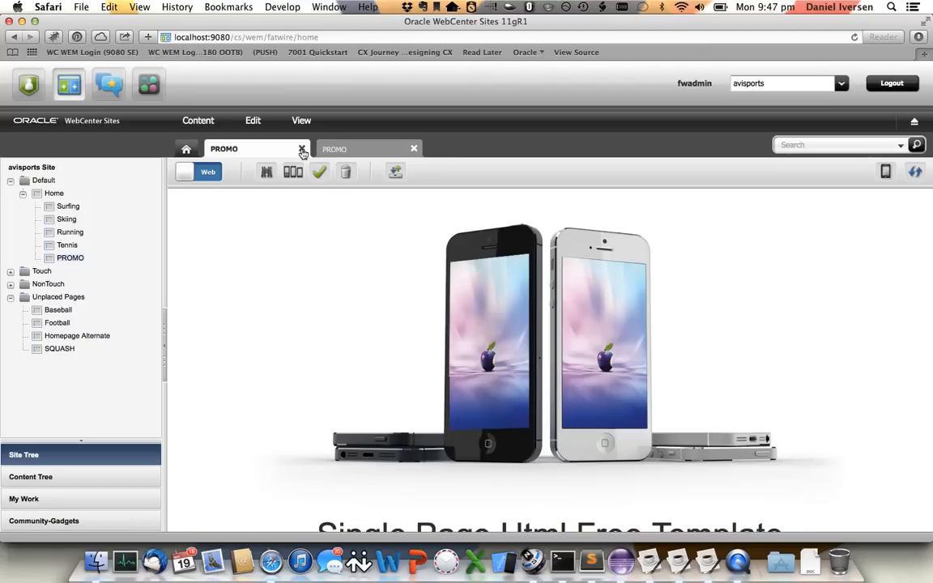
click(414, 149)
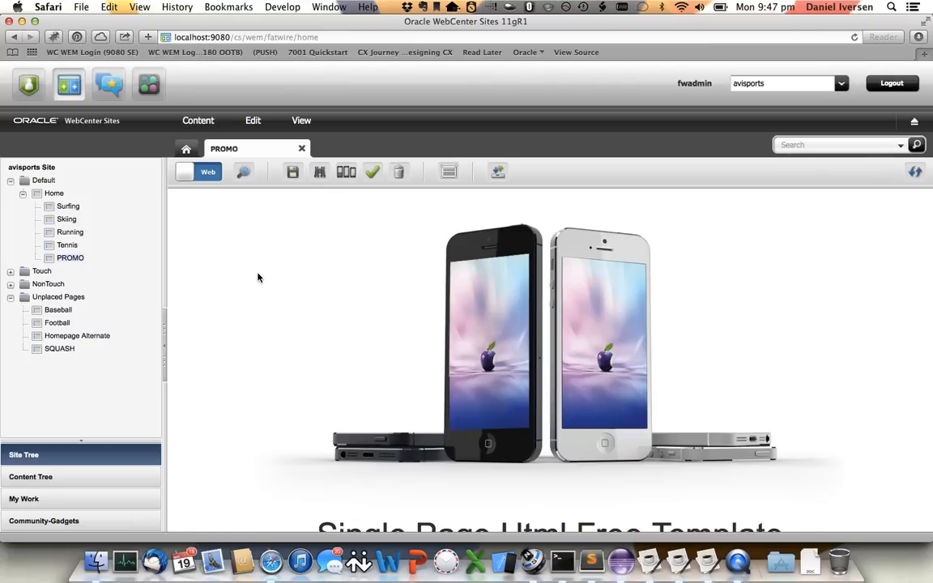
mouse_move(257, 314)
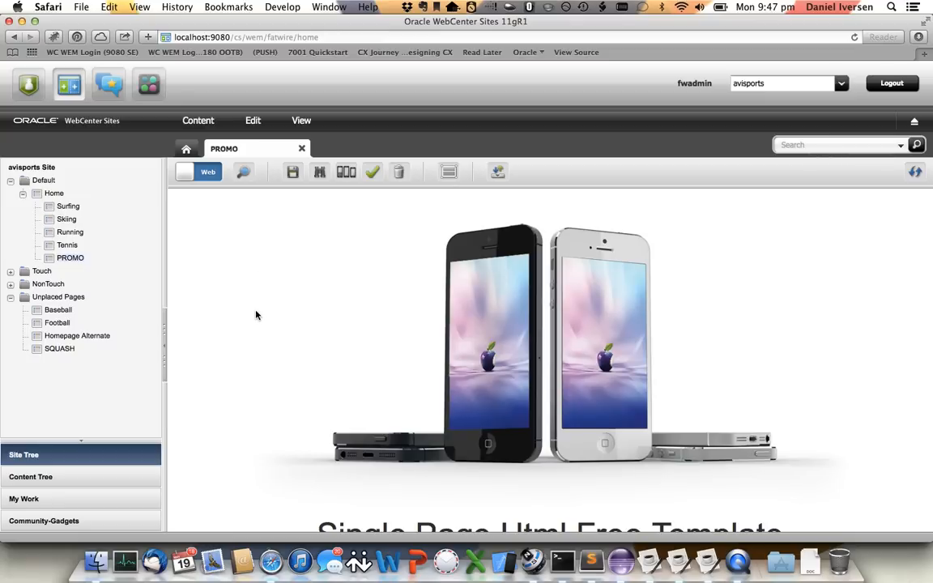
mouse_move(621, 474)
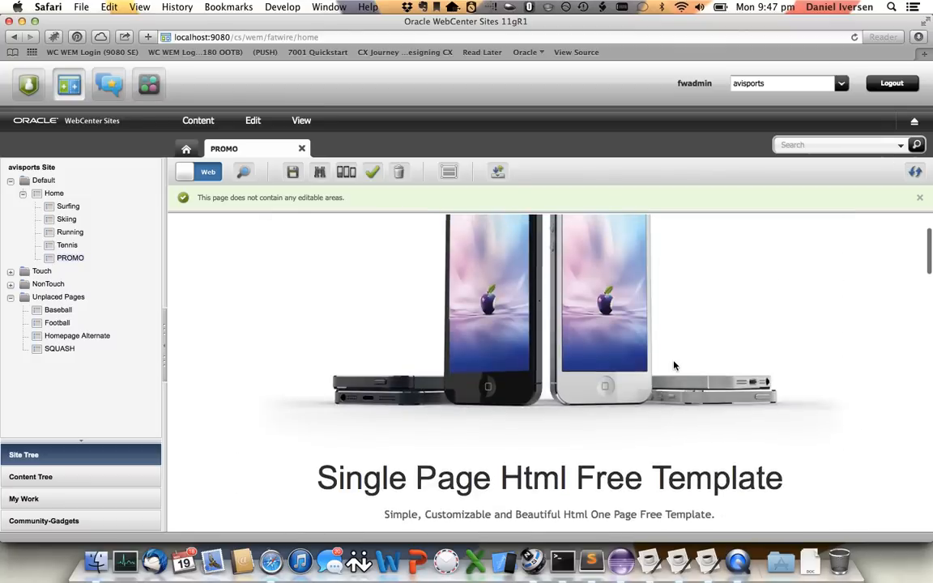
scroll(down, 3)
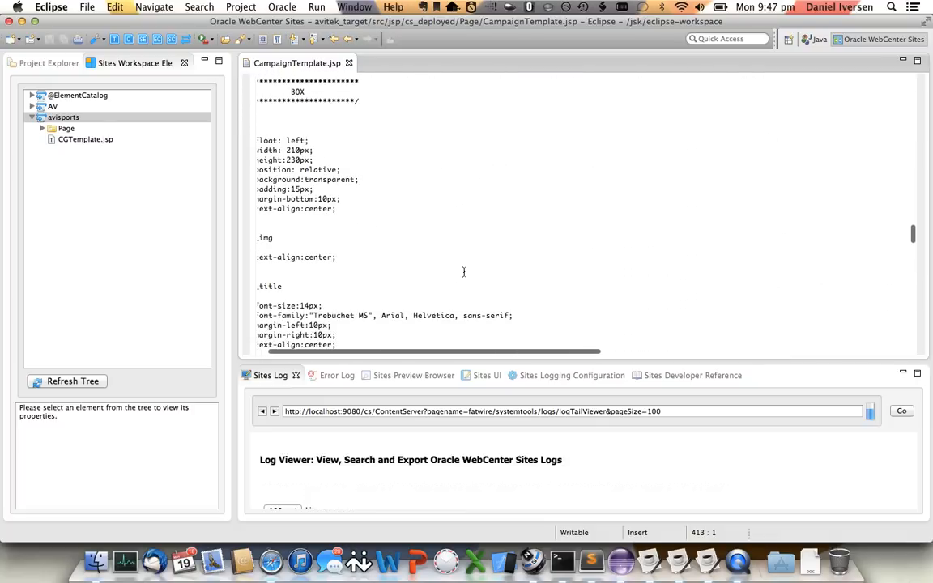
Step: Add the avisports/getdata call for title, body, banner and list attributes below logdep
scroll(down, 3)
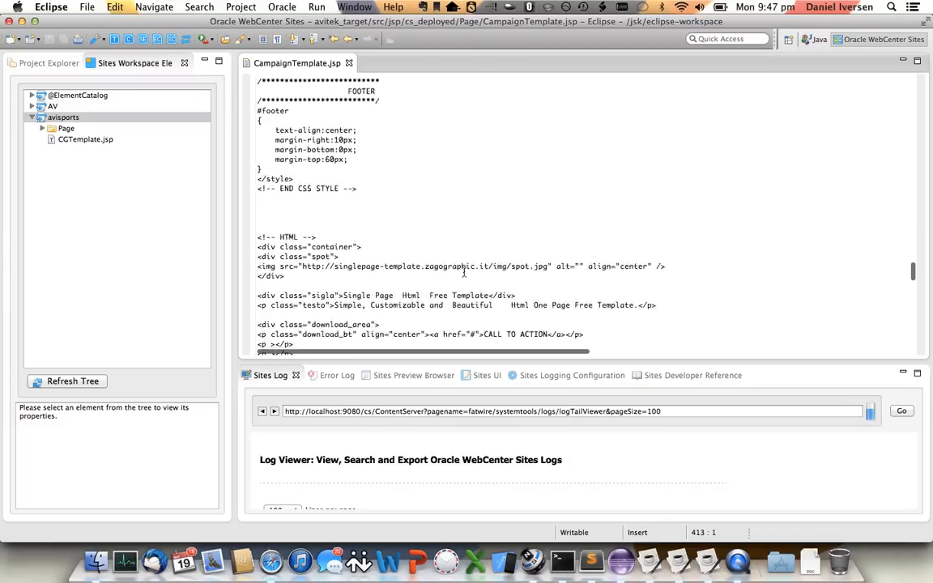
scroll(down, 3)
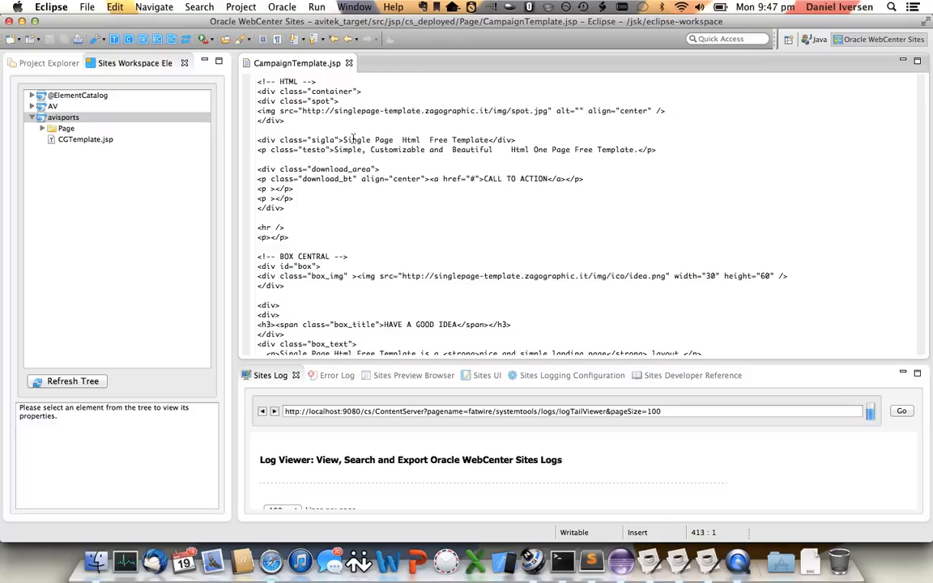
drag(344, 139, 489, 139)
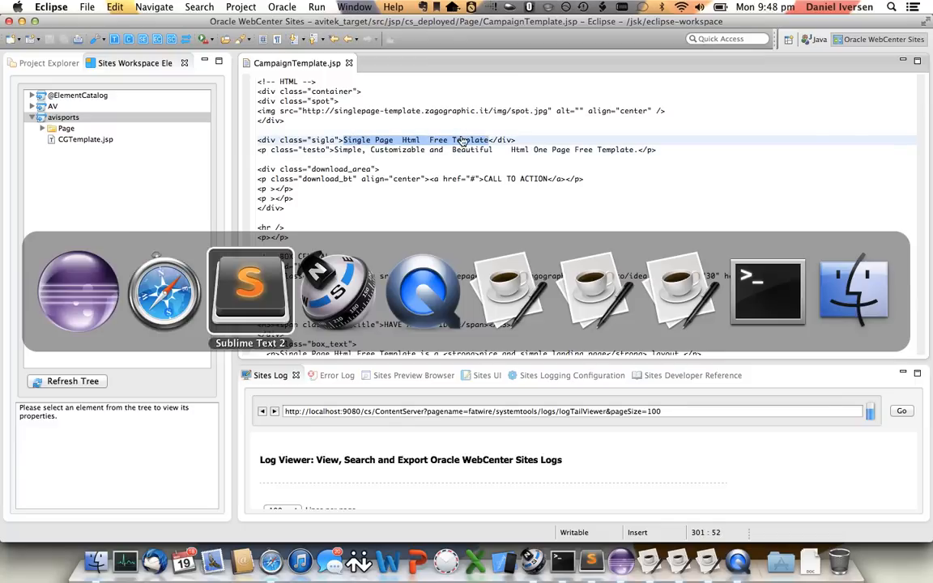
click(249, 290)
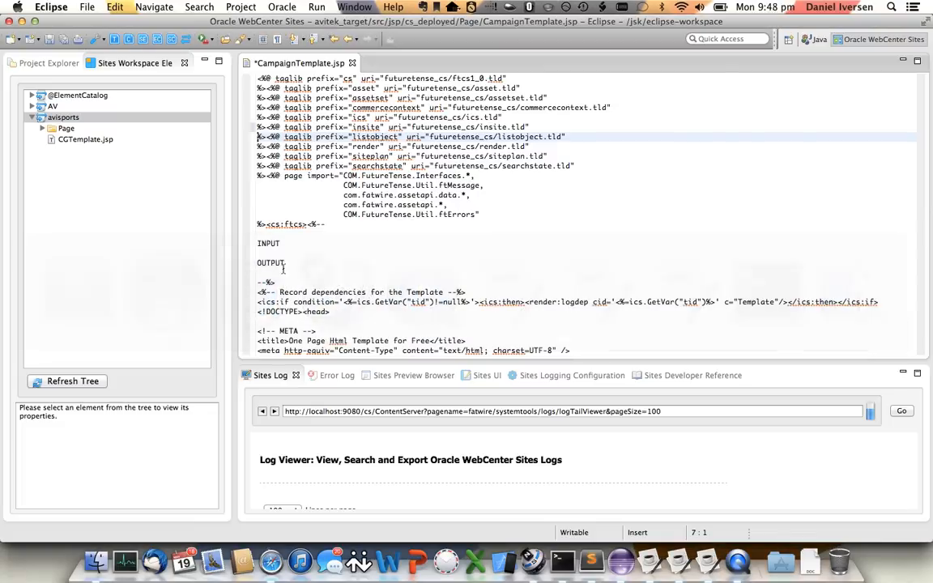
scroll(down, 3)
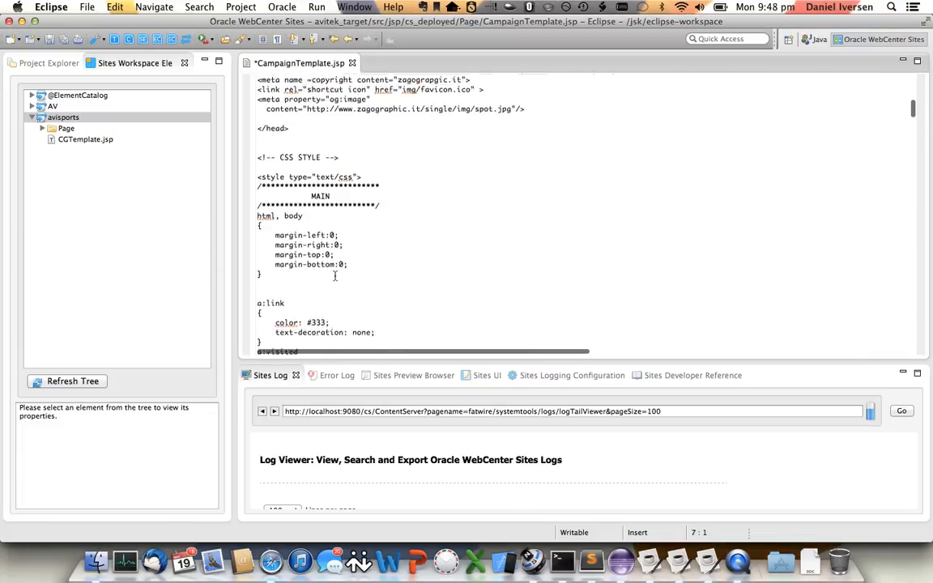
scroll(down, 3)
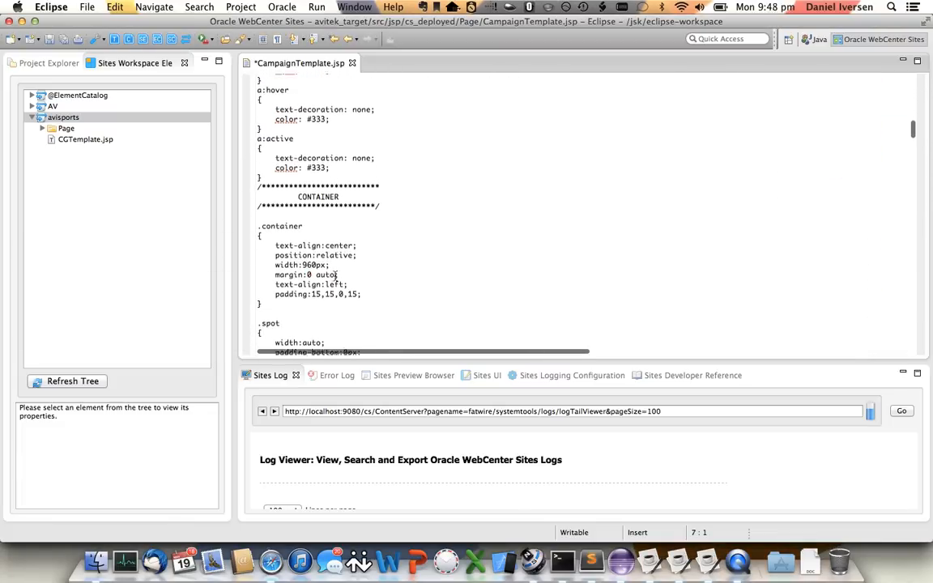
scroll(down, 3)
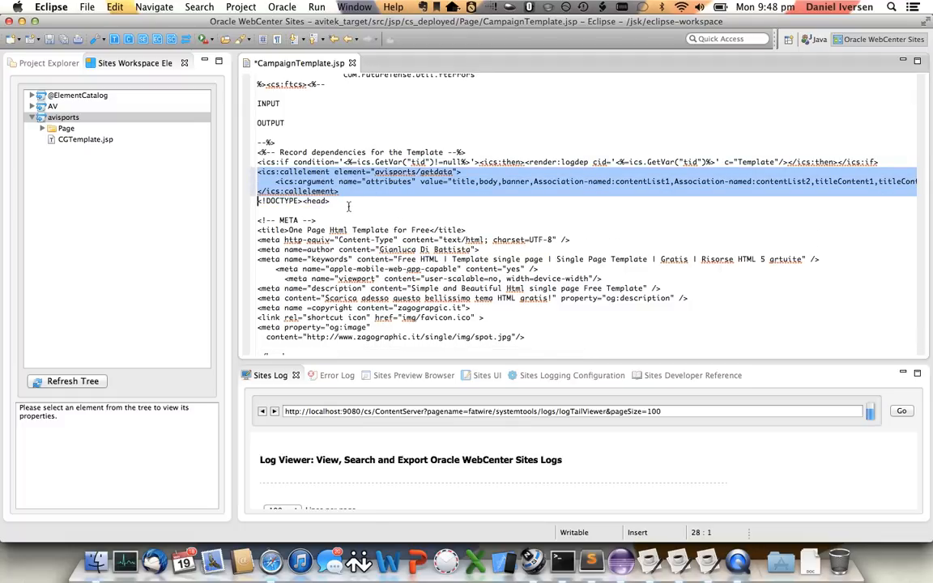
scroll(down, 3)
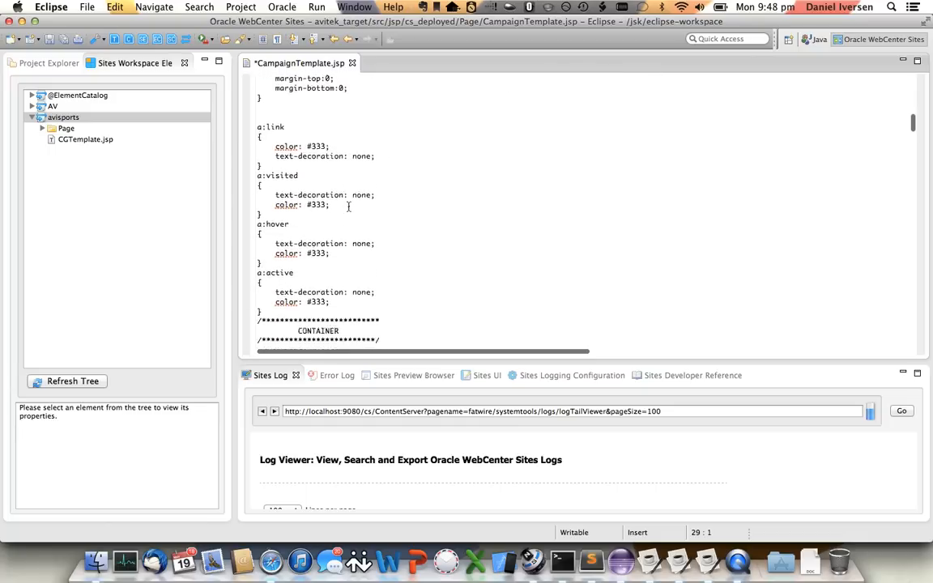
scroll(down, 3)
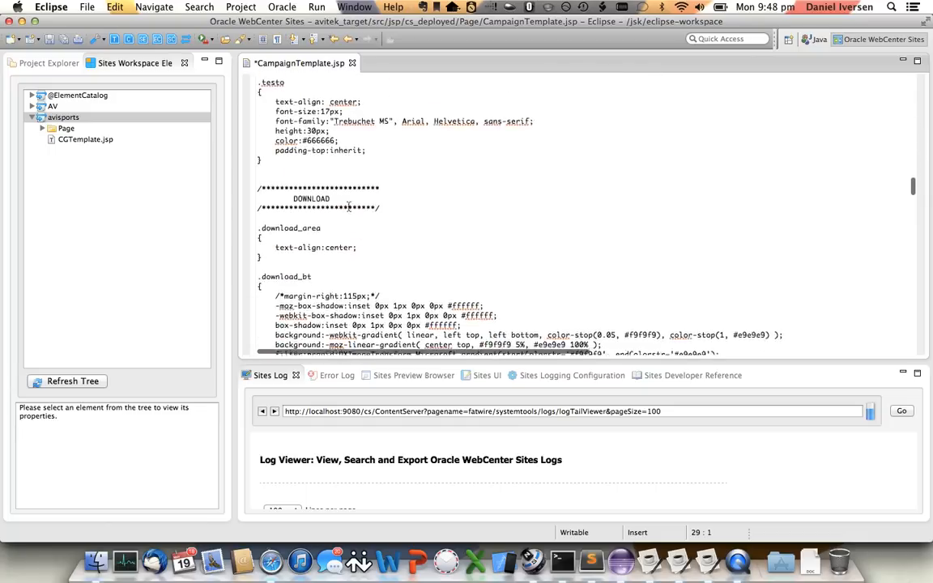
scroll(down, 3)
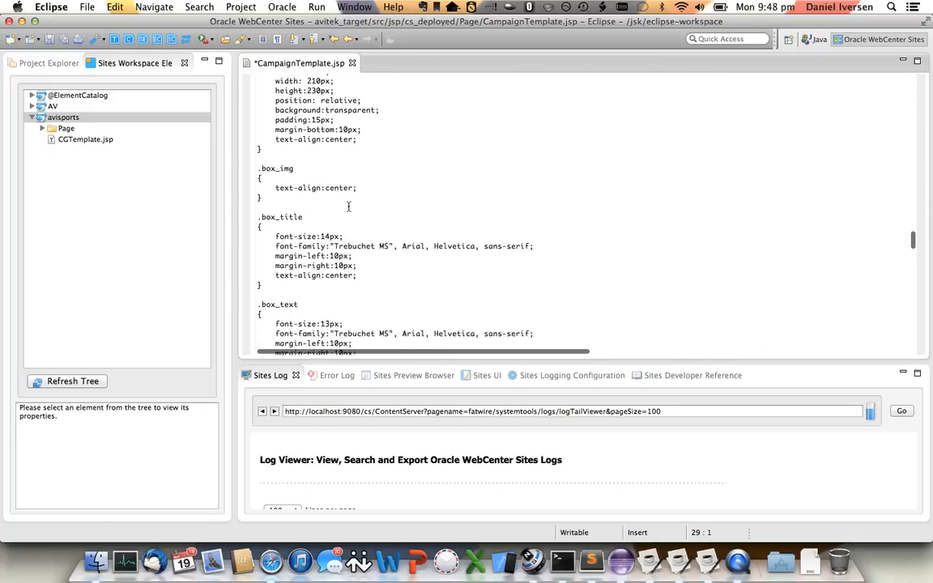
scroll(down, 3)
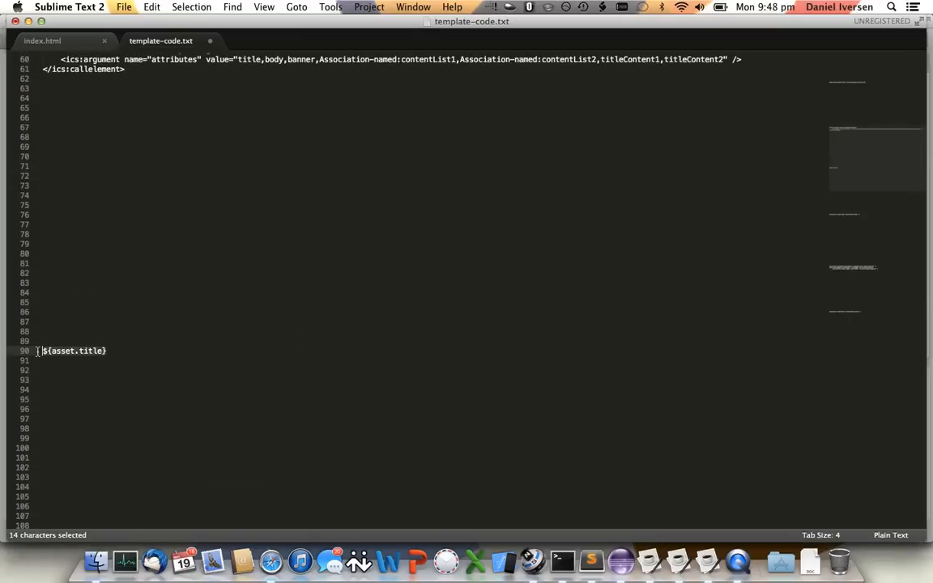
Step: Replace the 'Single Page Html Free Template' heading with ${asset.title}
key(cmd+c)
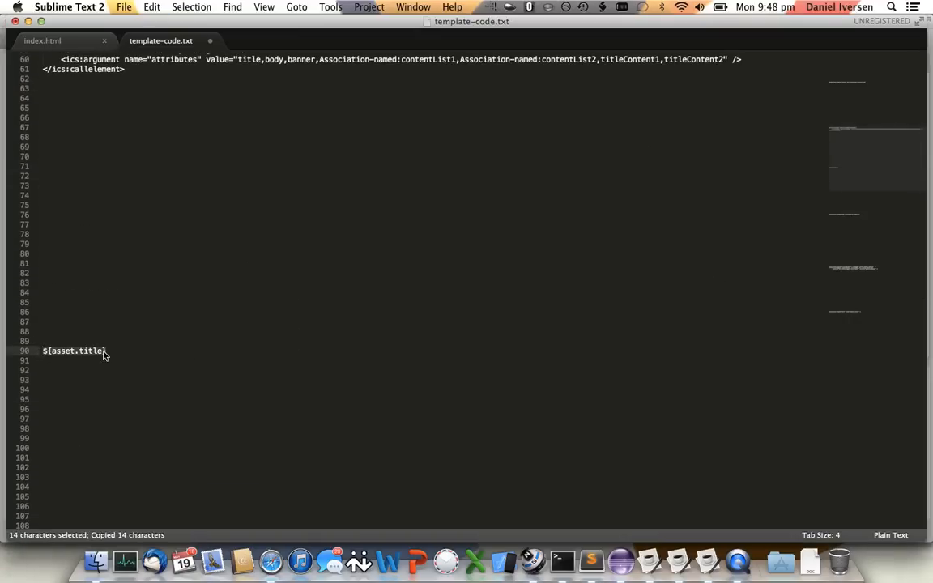
mouse_move(80, 351)
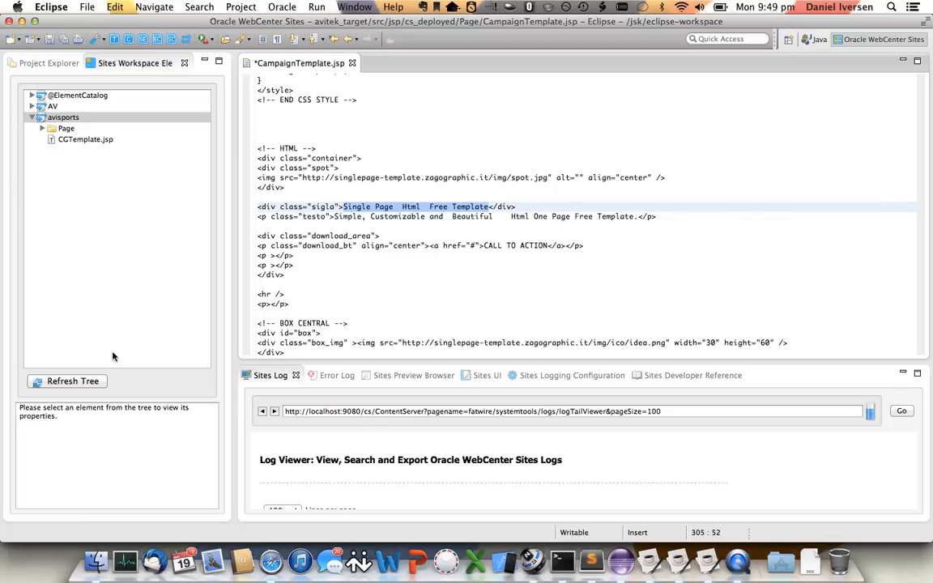
text(${asset.title}</div>)
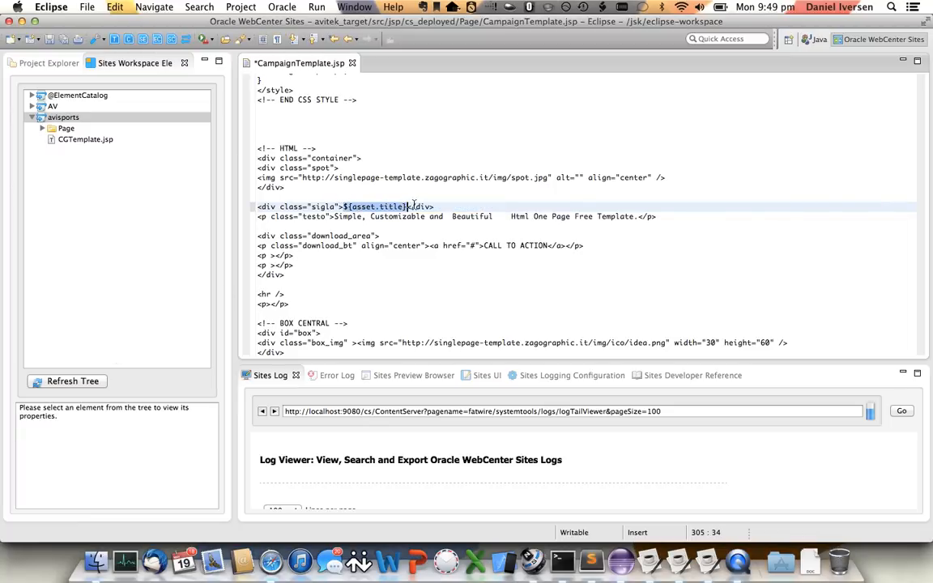
click(86, 6)
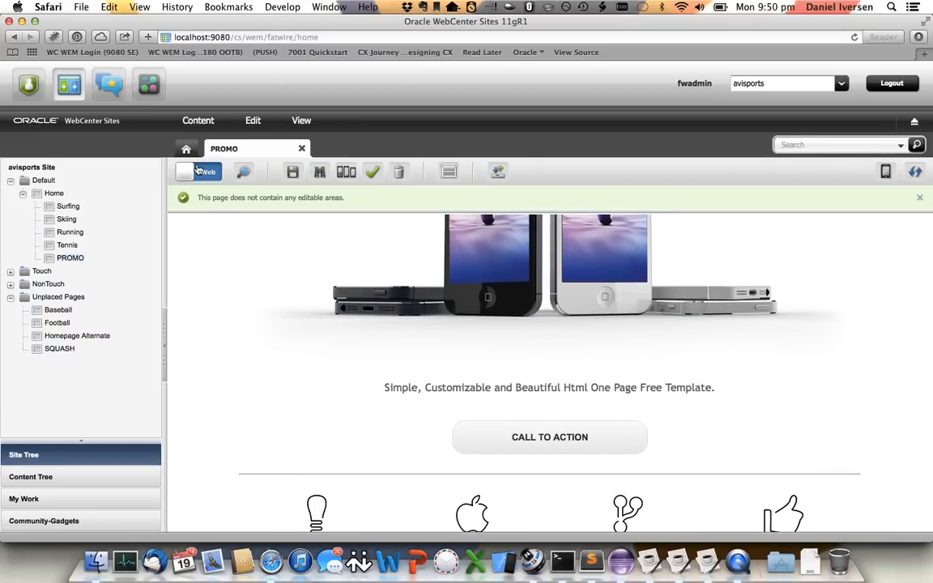
Step: Edit PROMO's text fields in Form view, confirming CampaignTemplate, then return to Web view
click(189, 171)
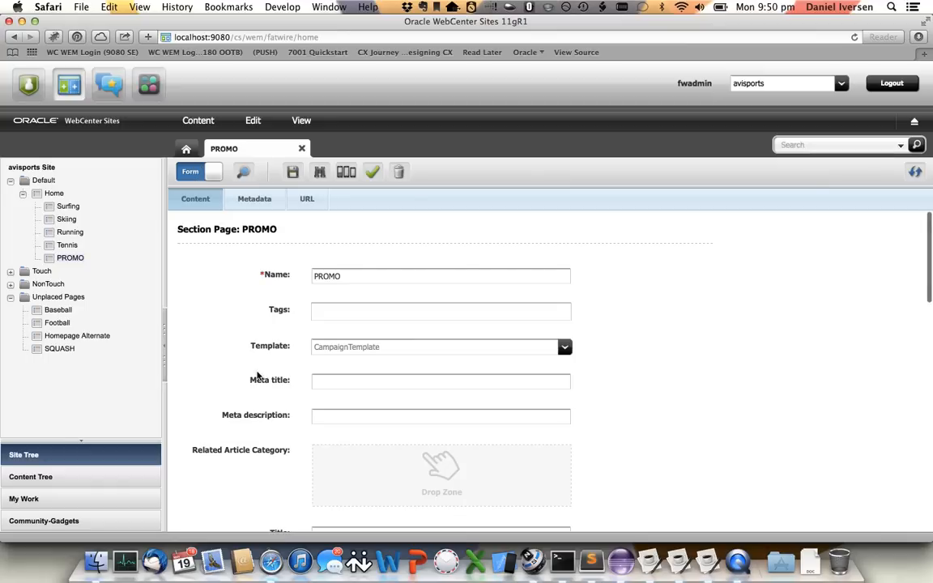
scroll(down, 3)
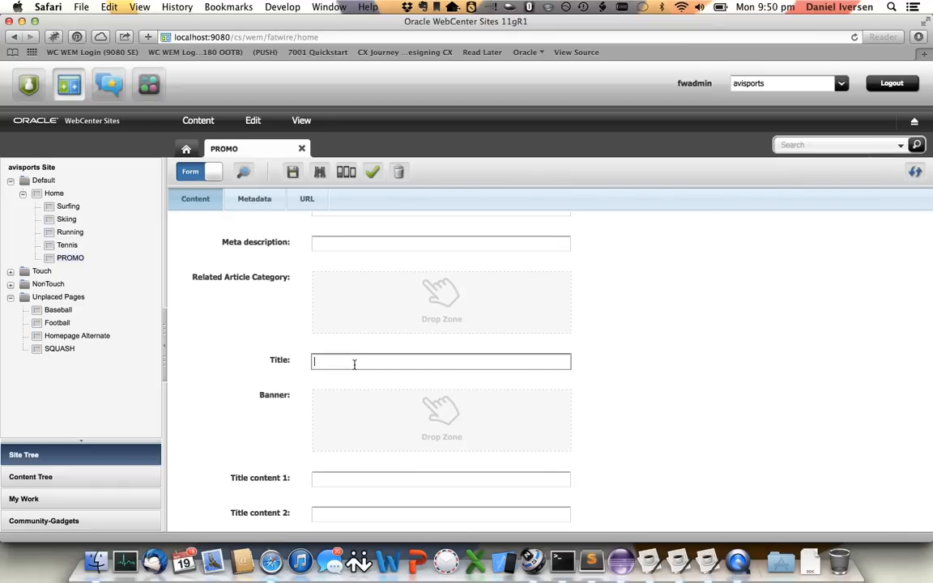
text(This i)
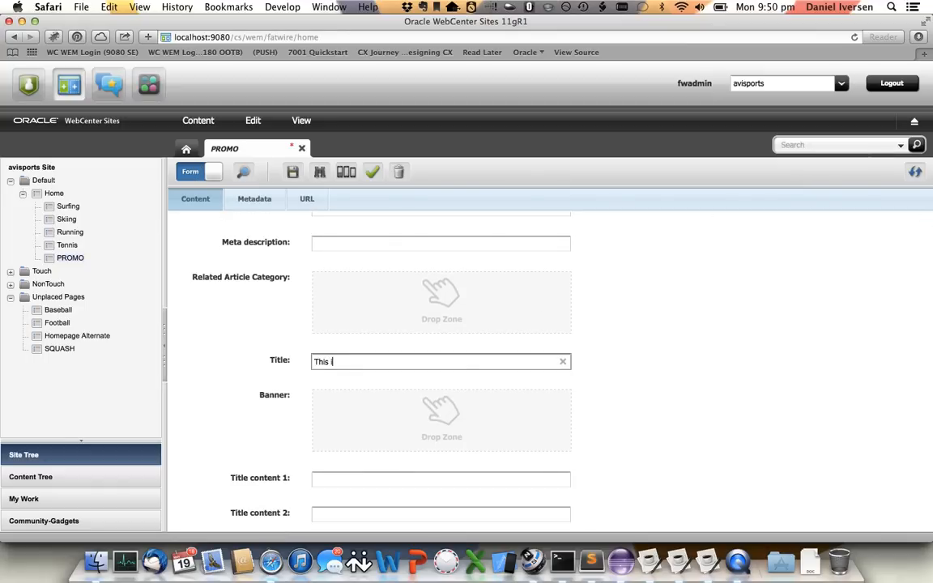
text(Amazing new product)
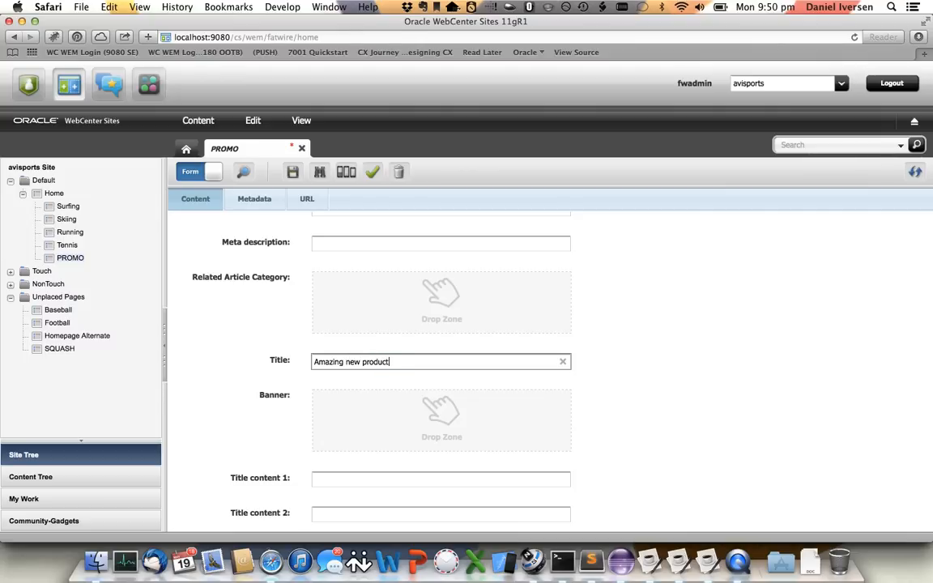
text(launch!)
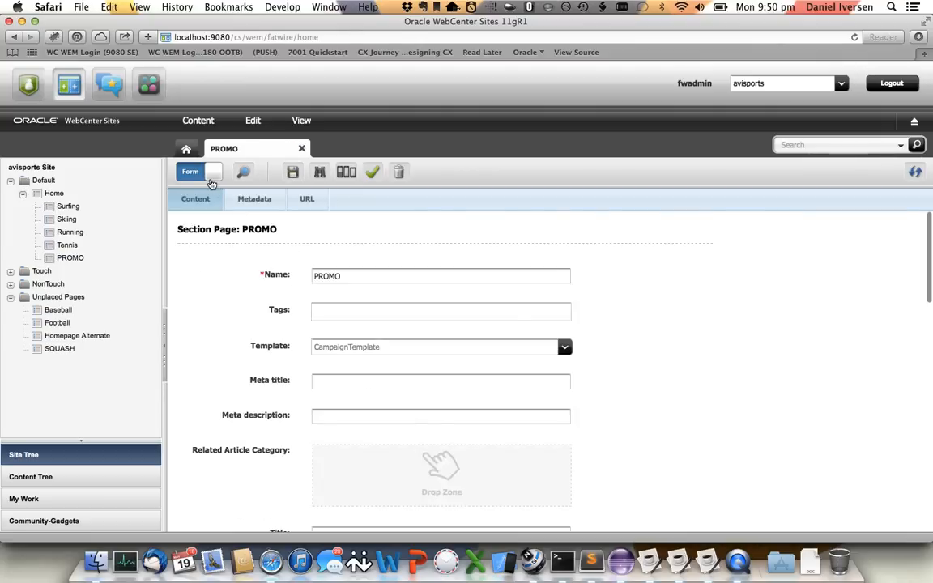
click(208, 171)
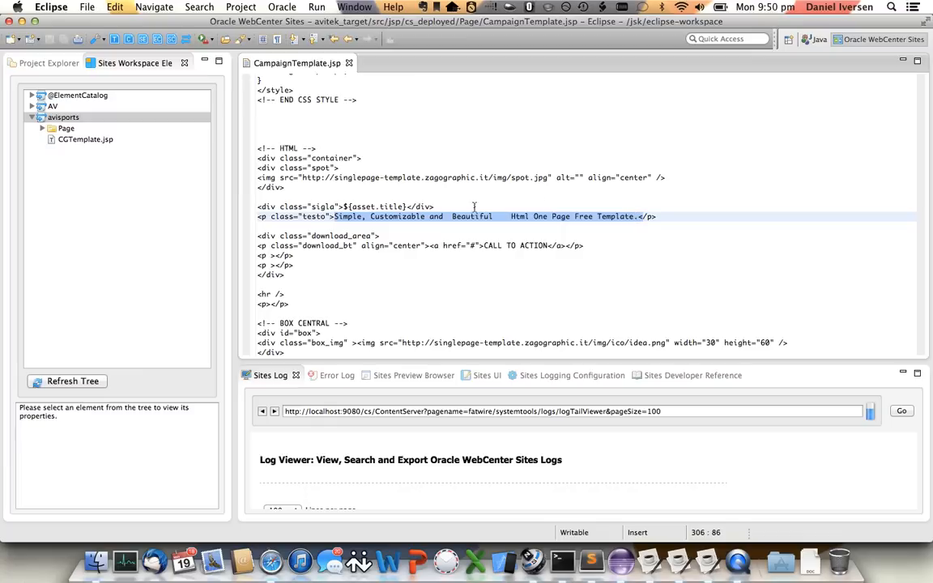
Step: Replace the testo placeholder sentence with <insite:edit field="body" value="${asset.body}" />
click(352, 206)
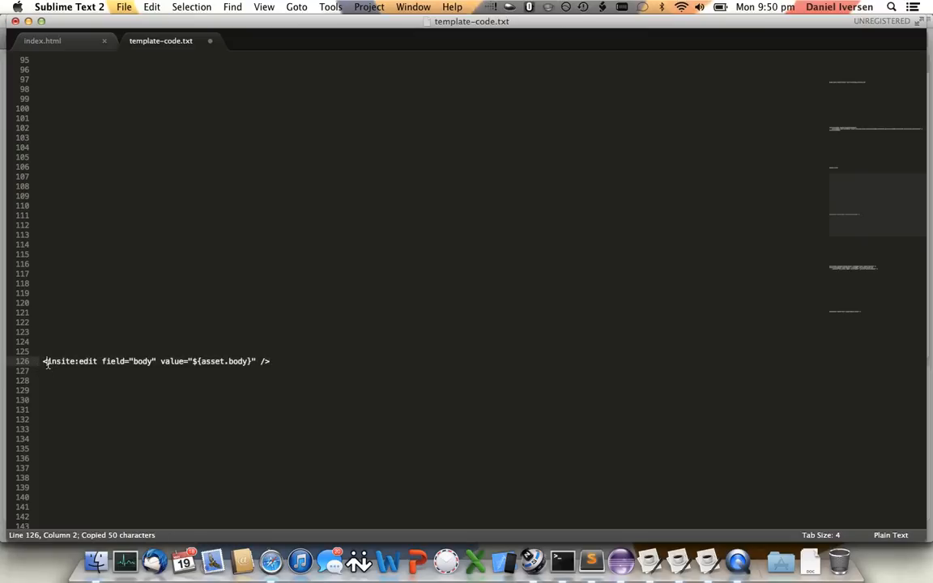
mouse_move(160, 360)
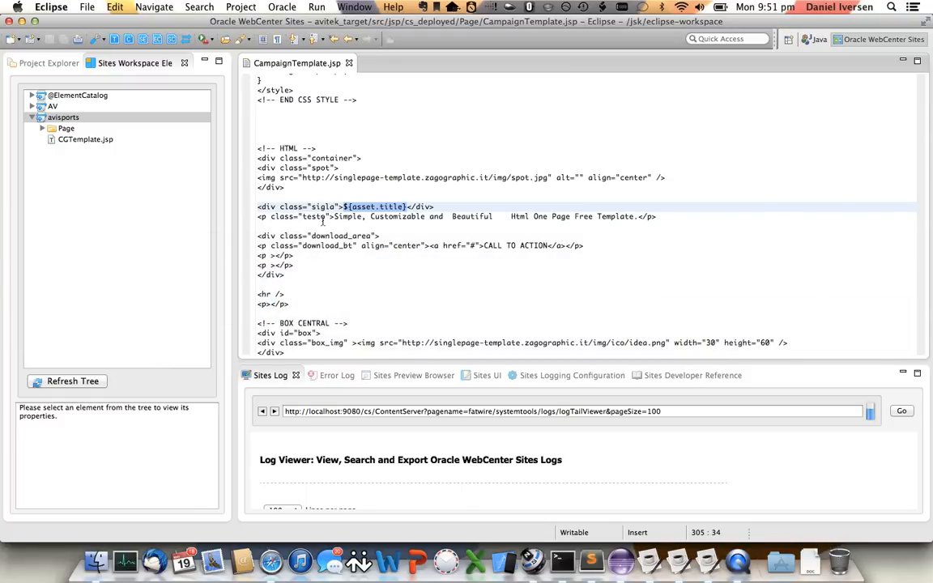
drag(334, 216, 635, 217)
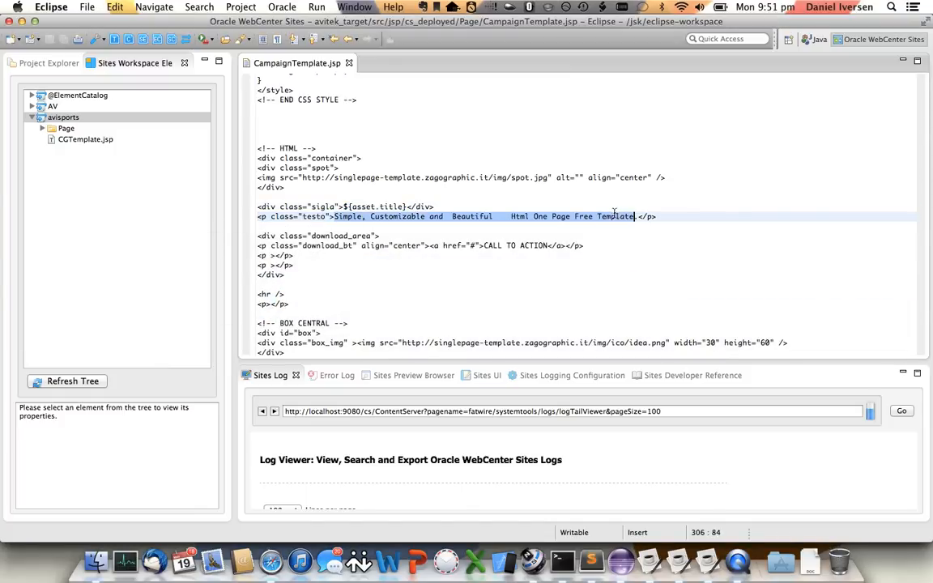
key(Delete)
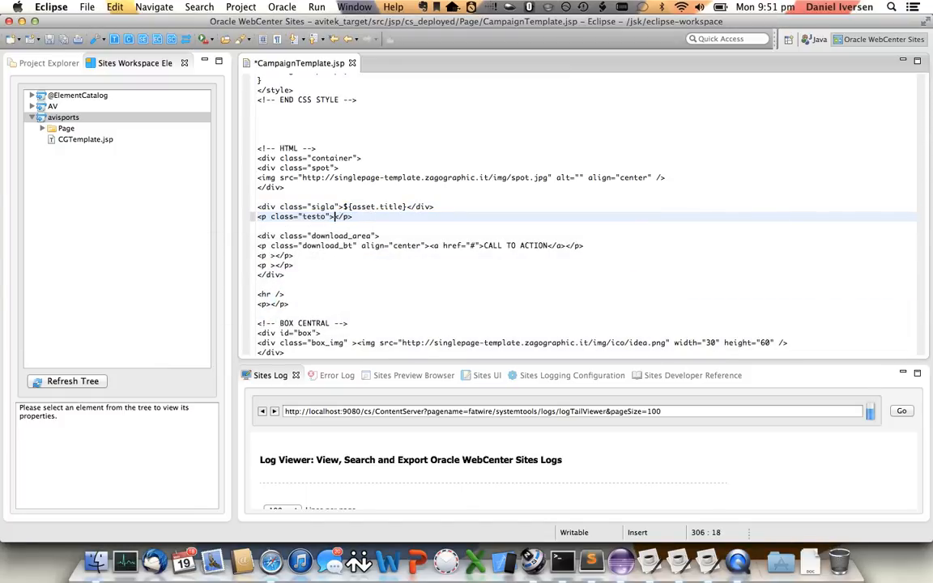
text(<insite:edit field="body" value="${asset.body}" />)
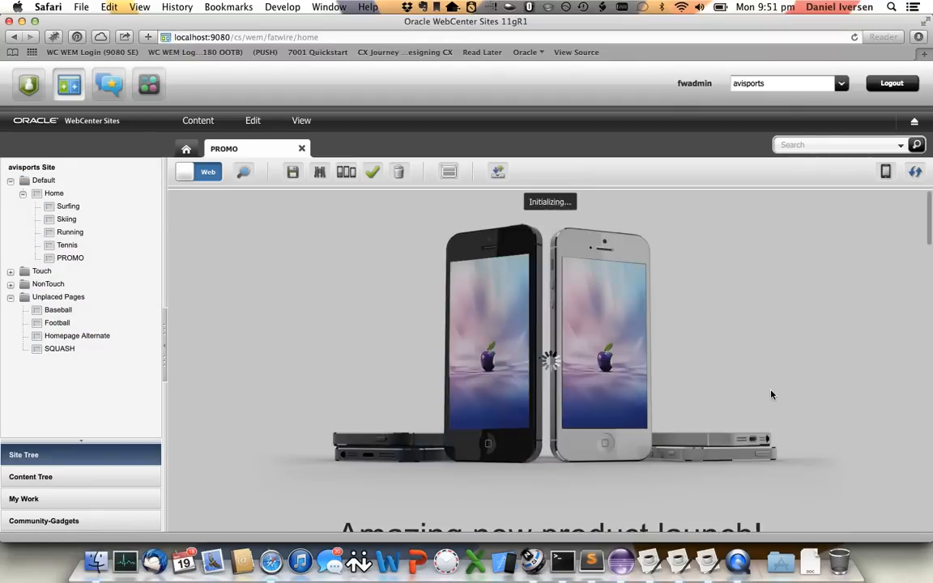
Step: Type 'The new product has launched and it is amazing! Come in store and try it today!' into the empty body field
scroll(down, 3)
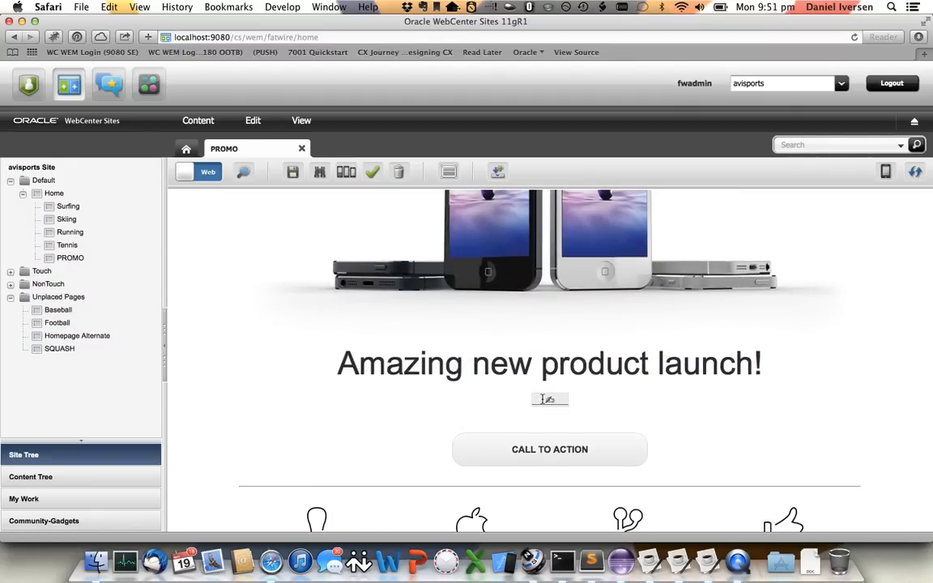
click(549, 399)
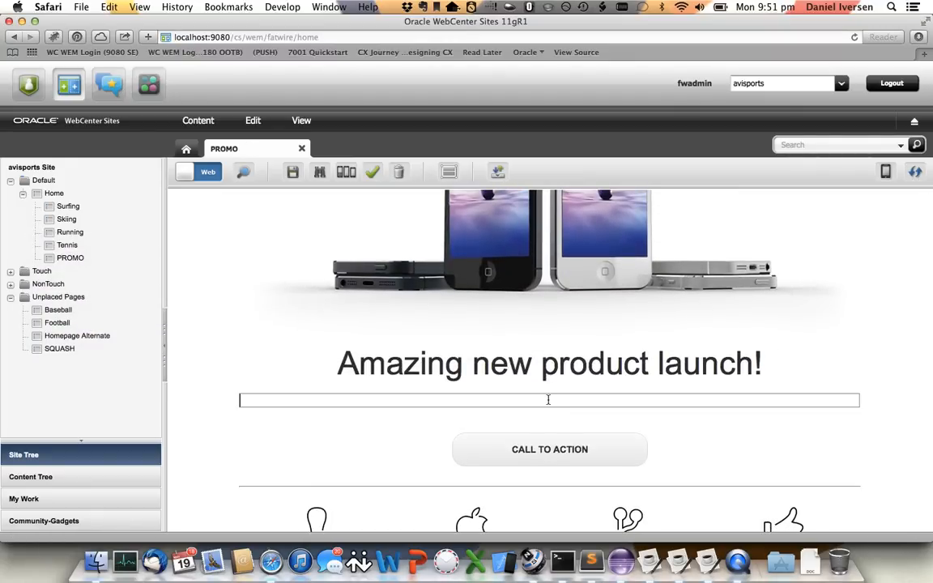
text(T)
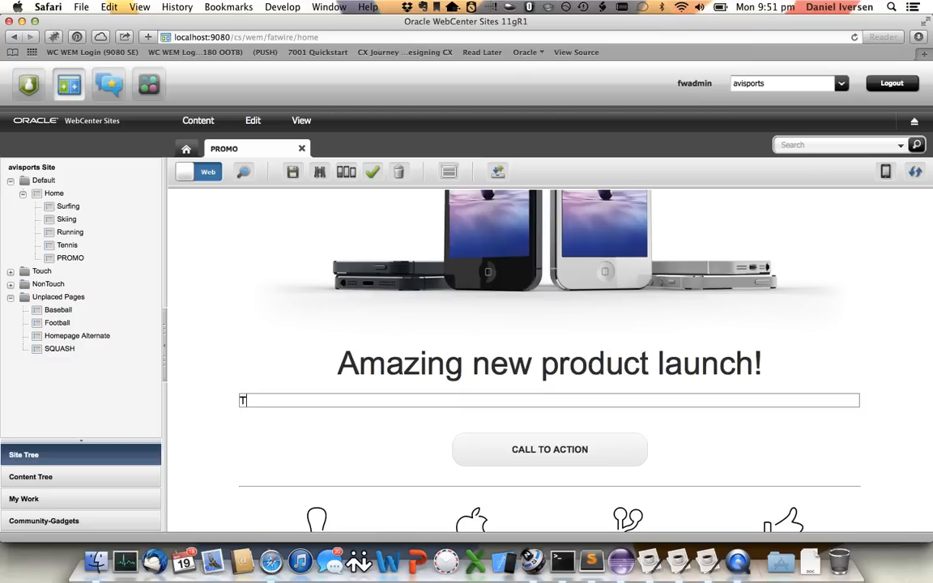
text(he new prod)
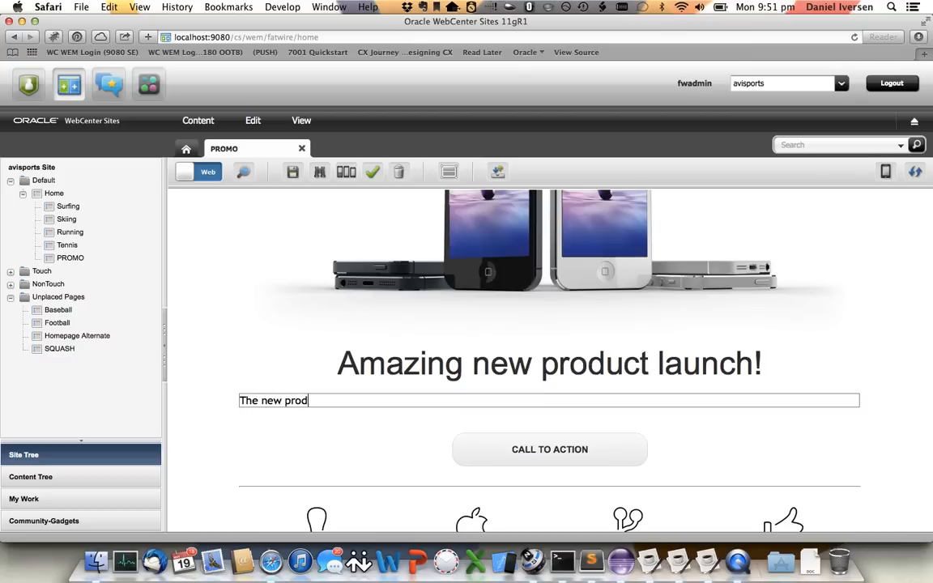
text(uct has launched a)
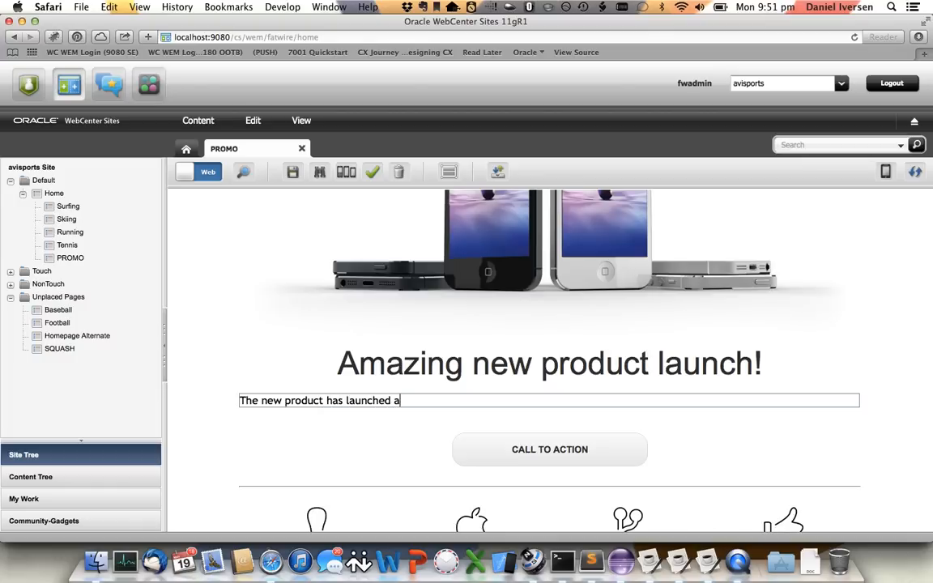
text(nd it is amazing!)
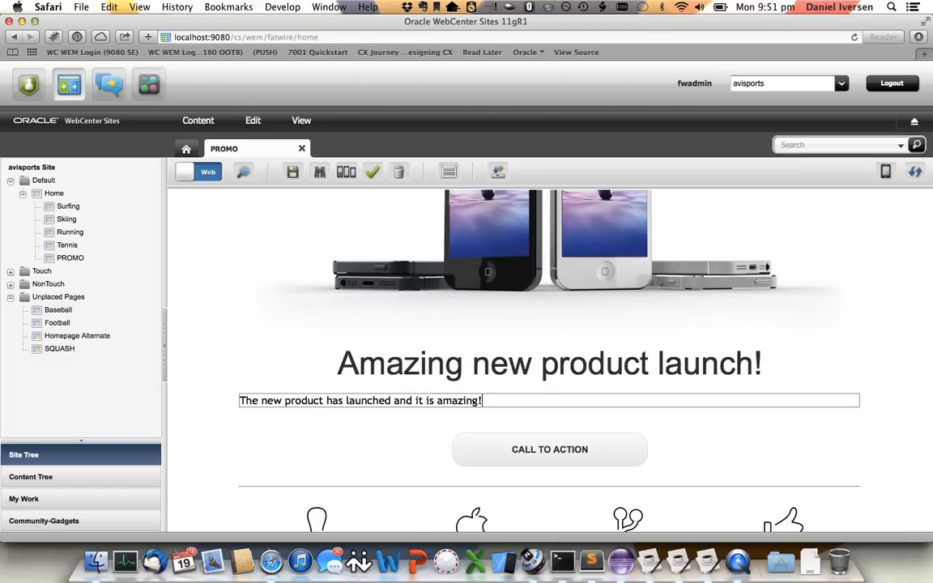
text(Come in sto)
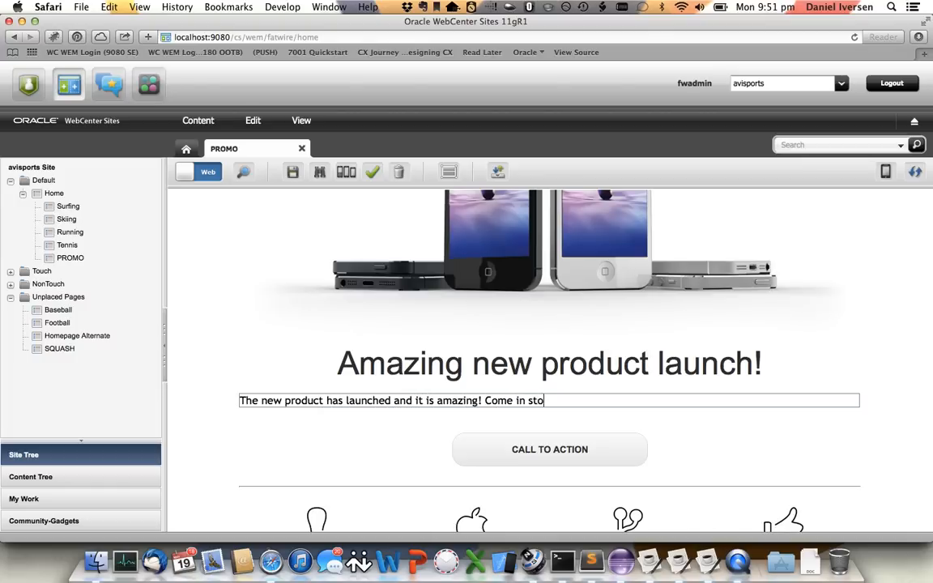
text(re and try it t)
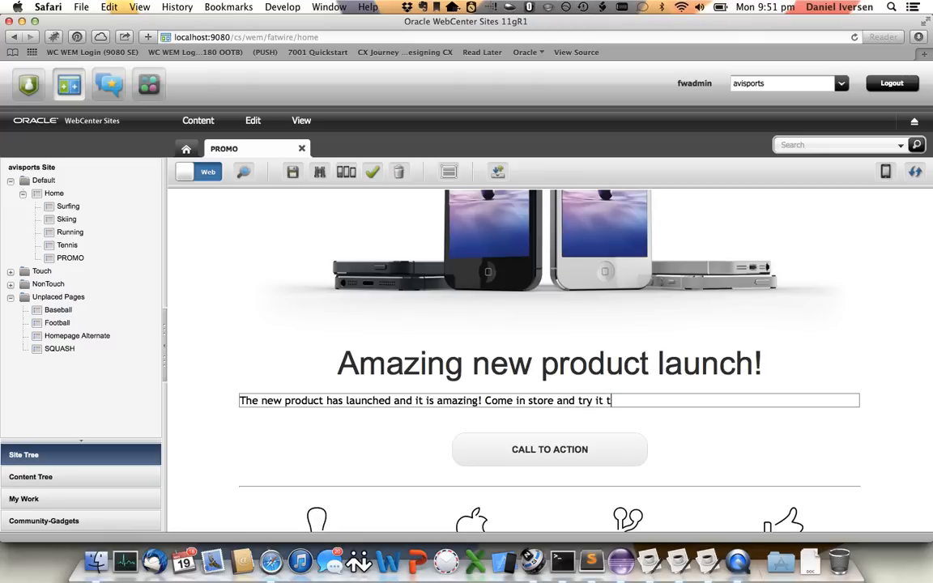
text(oday!)
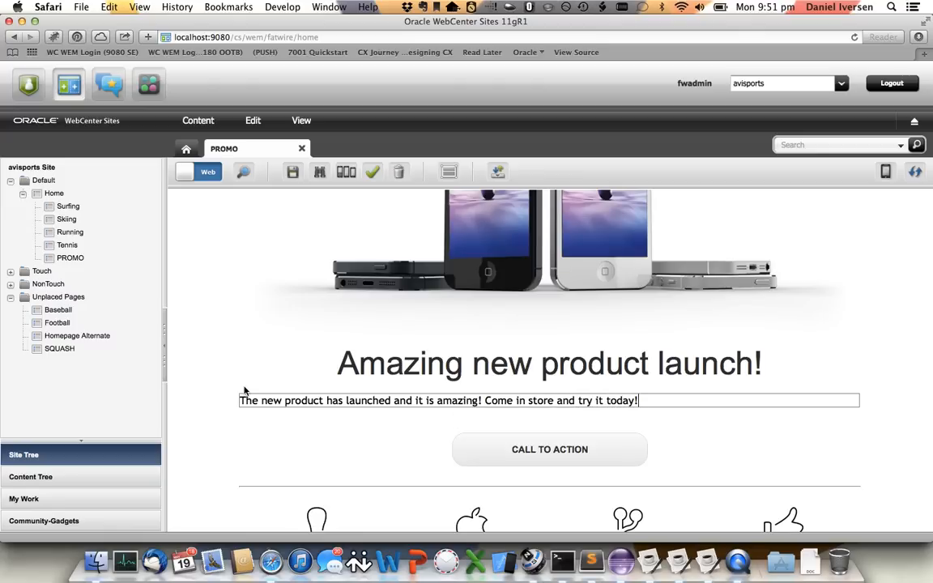
click(292, 170)
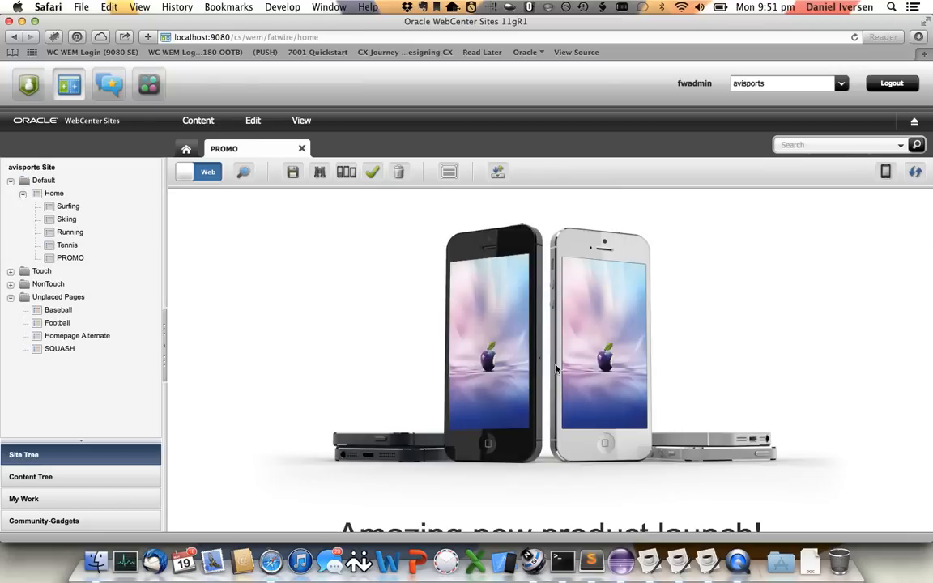
mouse_move(515, 414)
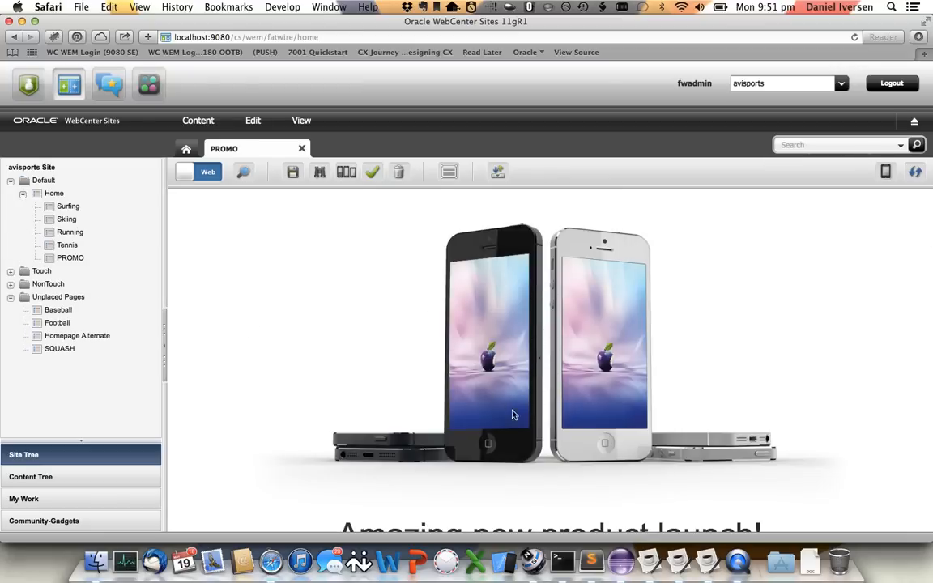
mouse_move(524, 402)
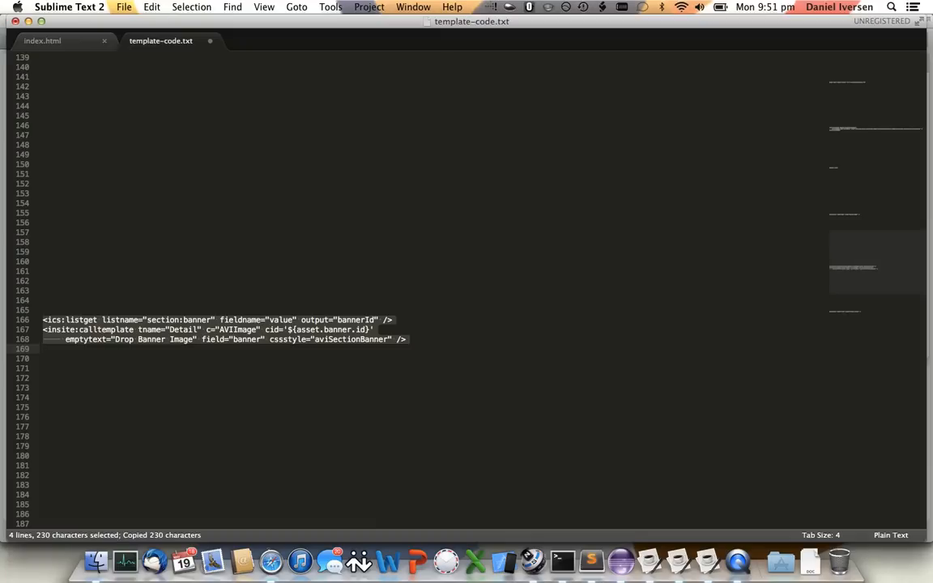
Step: Replace the spot <img> line with the ics:listget section:banner banner code and save CampaignTemplate.jsp
click(172, 349)
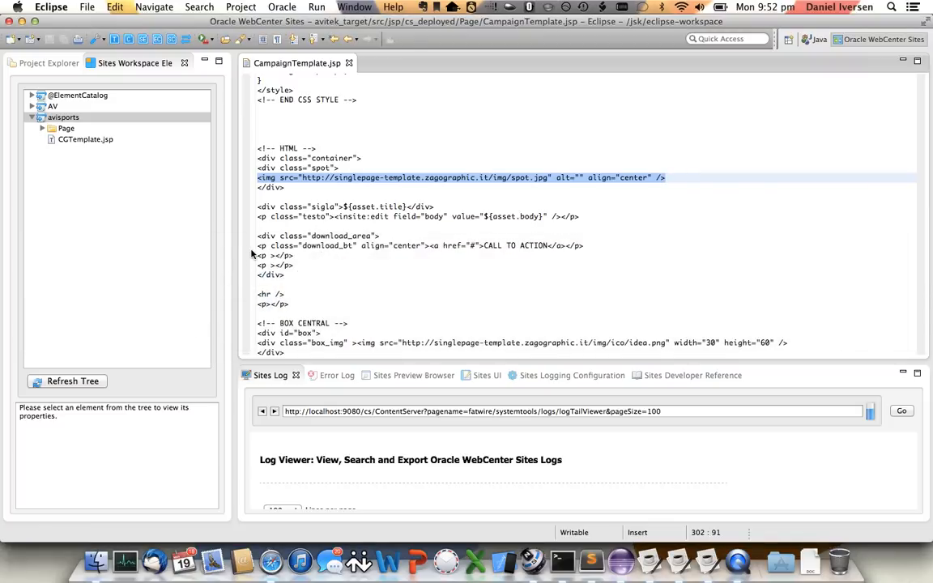
text(<ics:listget listname="section:banner" fieldname="value" output="bannerId" />)
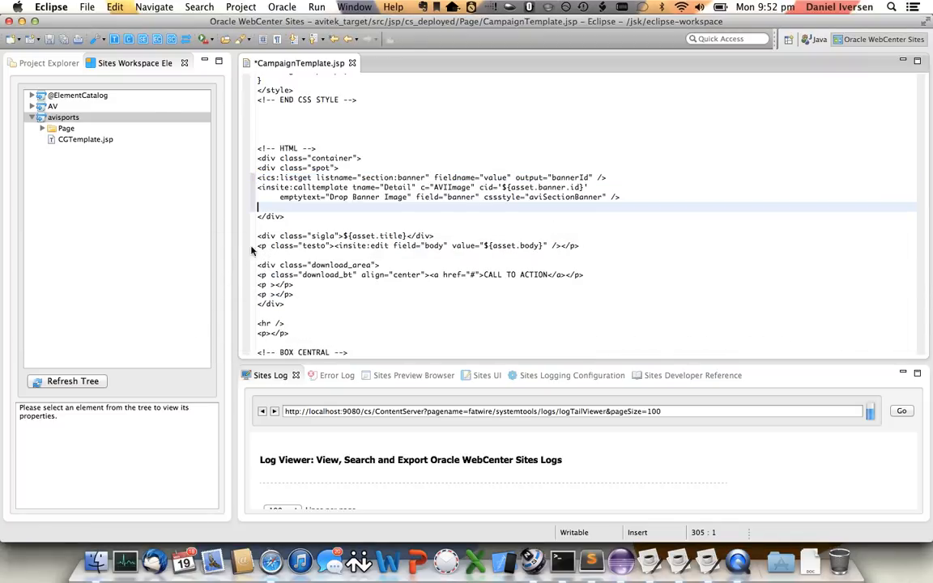
click(86, 6)
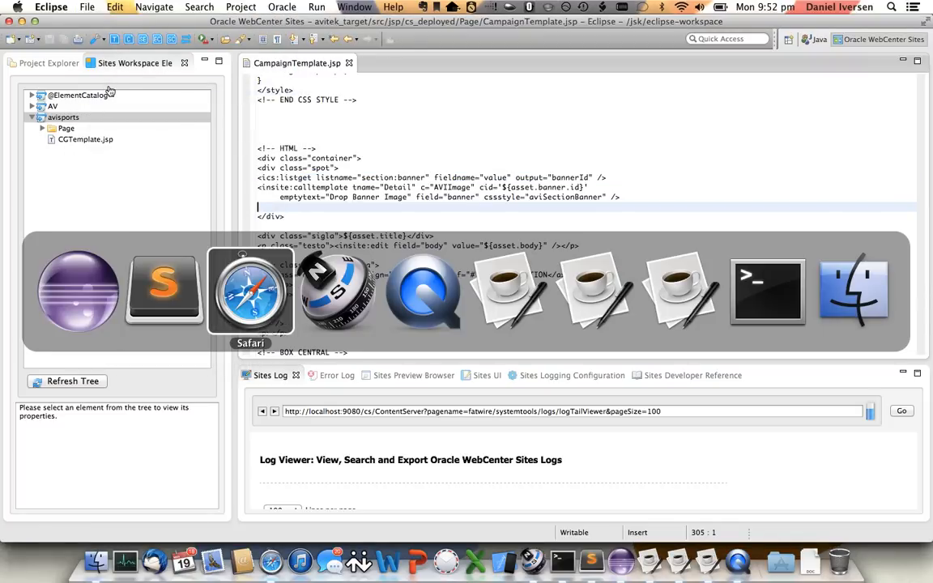
click(250, 292)
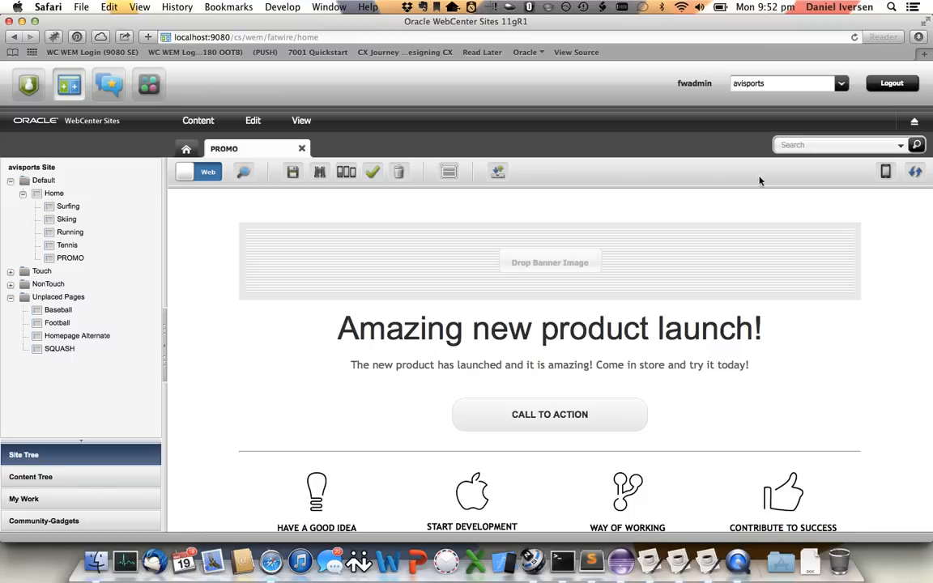
Step: Search 'mobile' for the banner image, then preview PROMO in a new window
text(mobile)
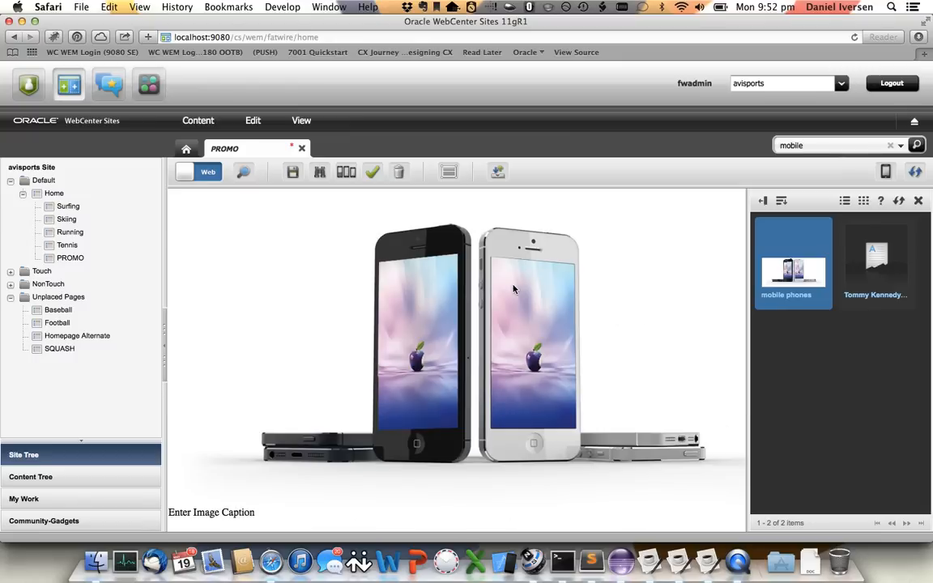
scroll(down, 3)
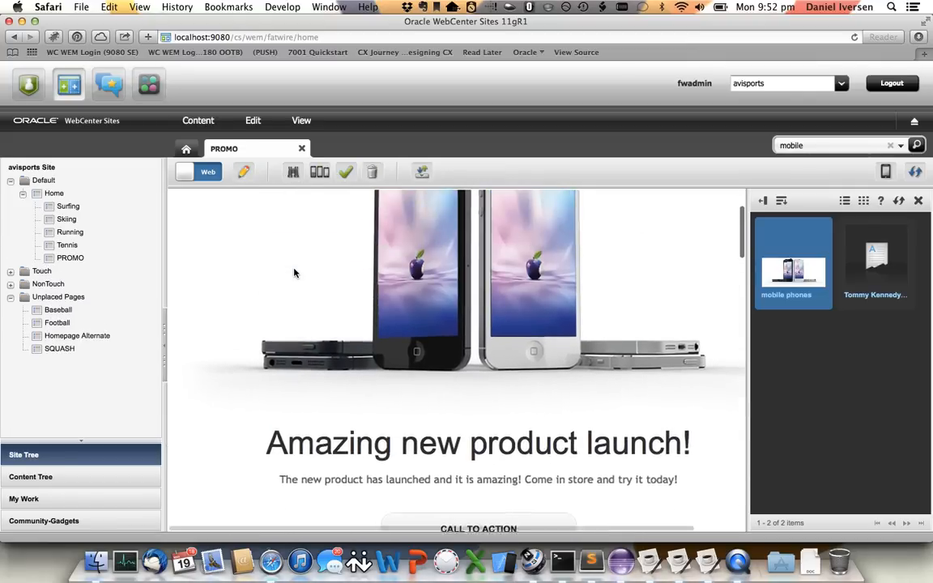
click(301, 120)
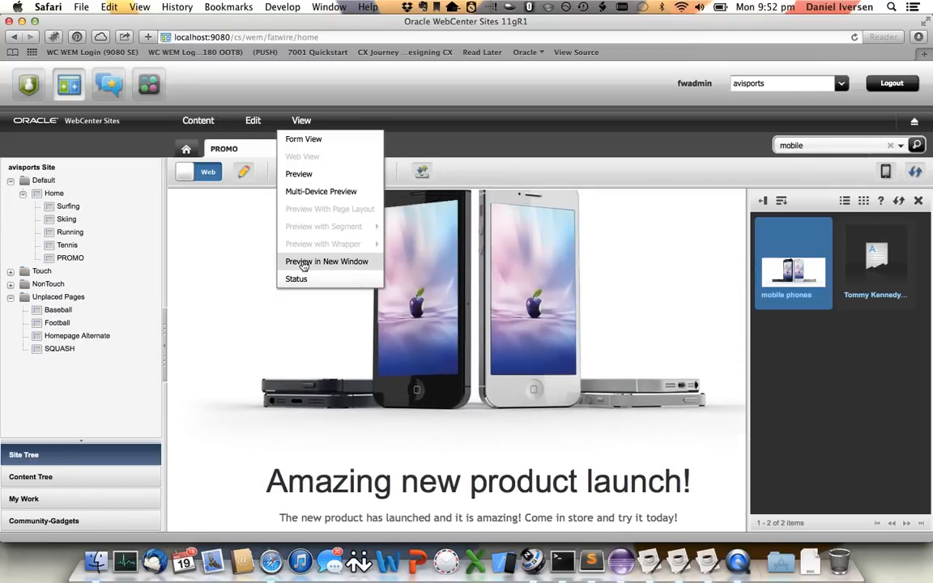
click(327, 261)
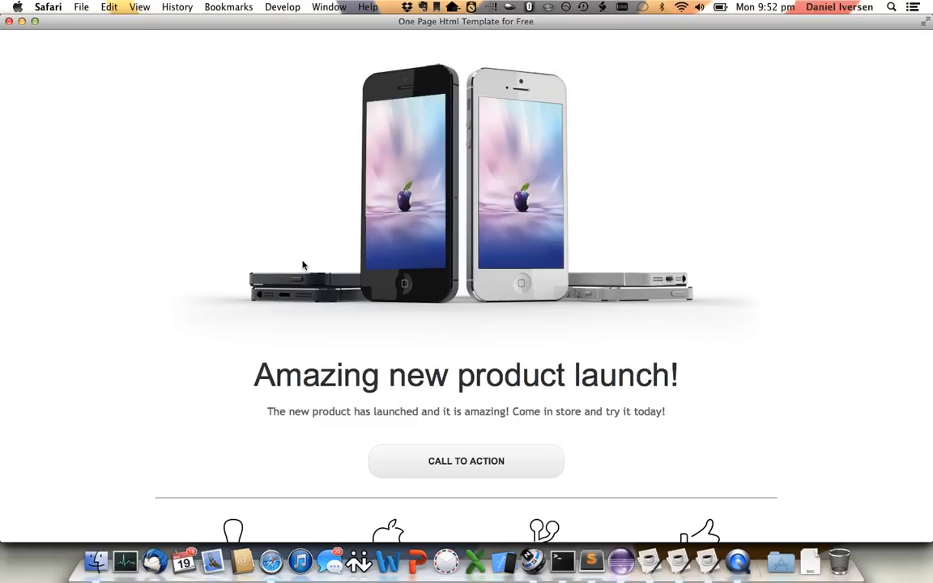
mouse_move(435, 207)
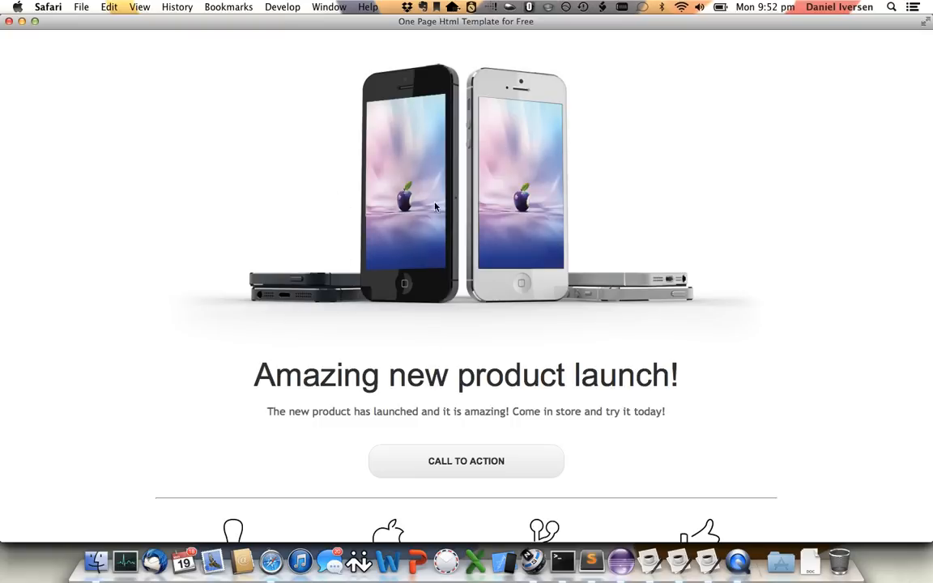
scroll(down, 3)
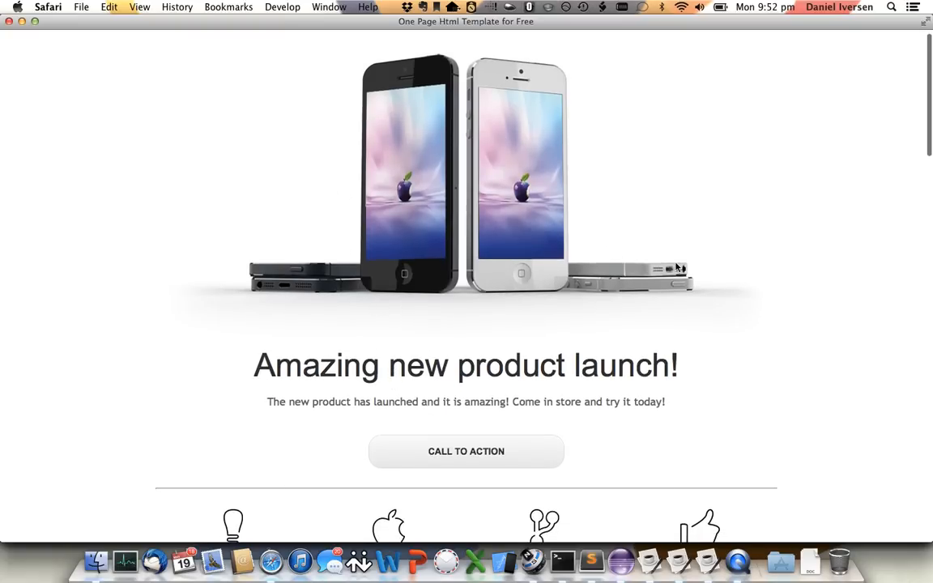